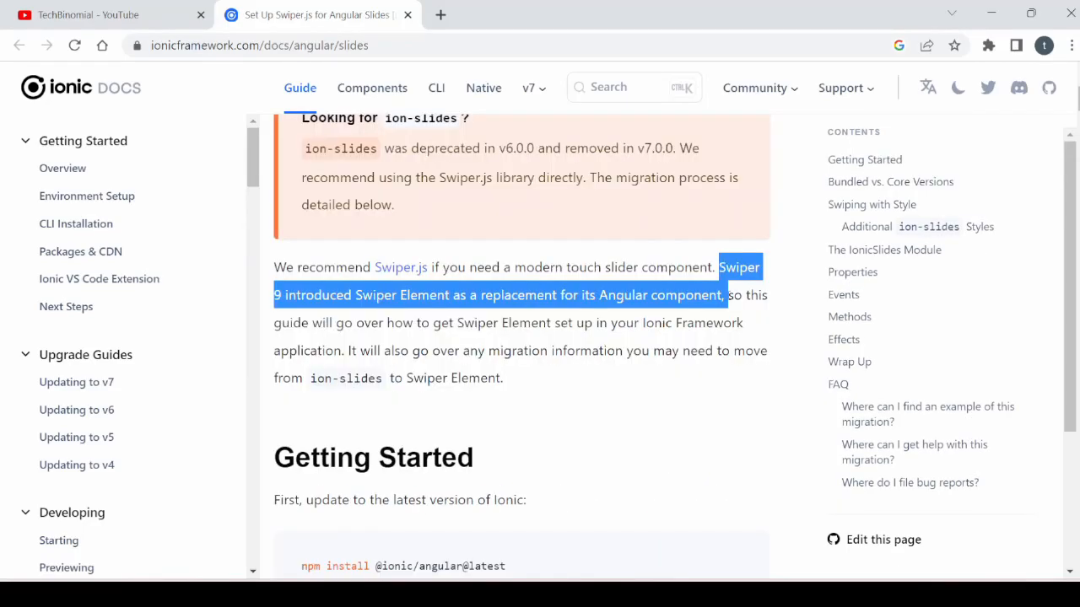
Step: Open the Swiper Element link from the Ionic slides page in a new Chrome tab
click(409, 294)
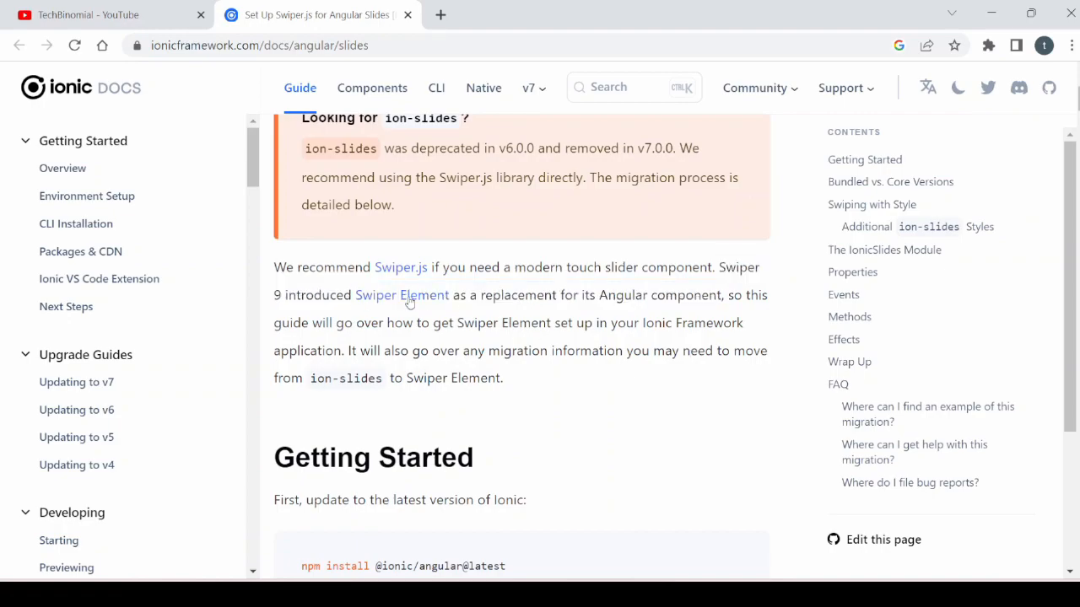
click(402, 295)
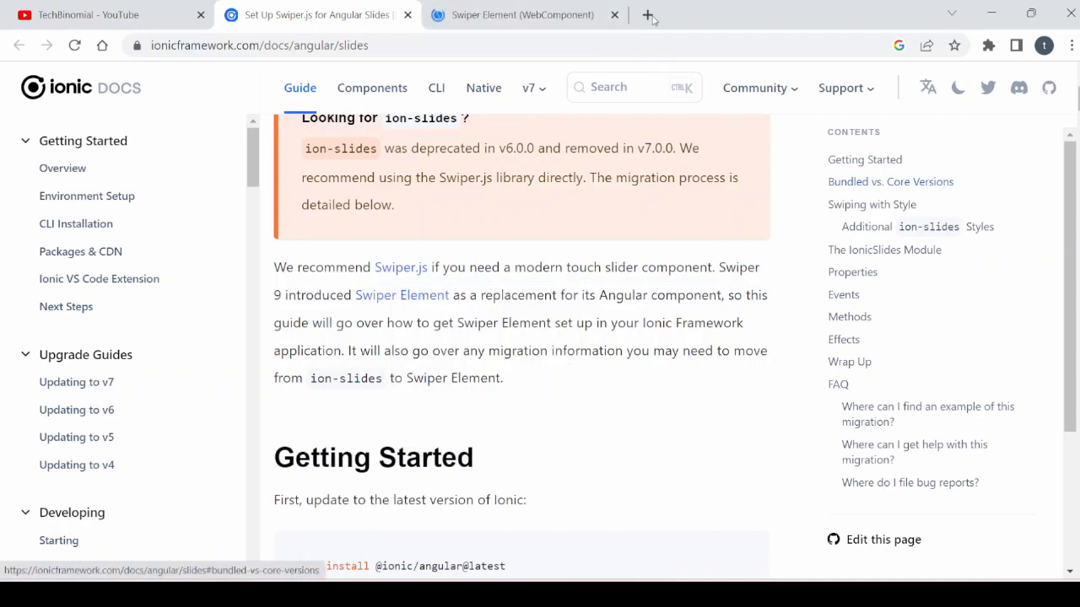
click(523, 14)
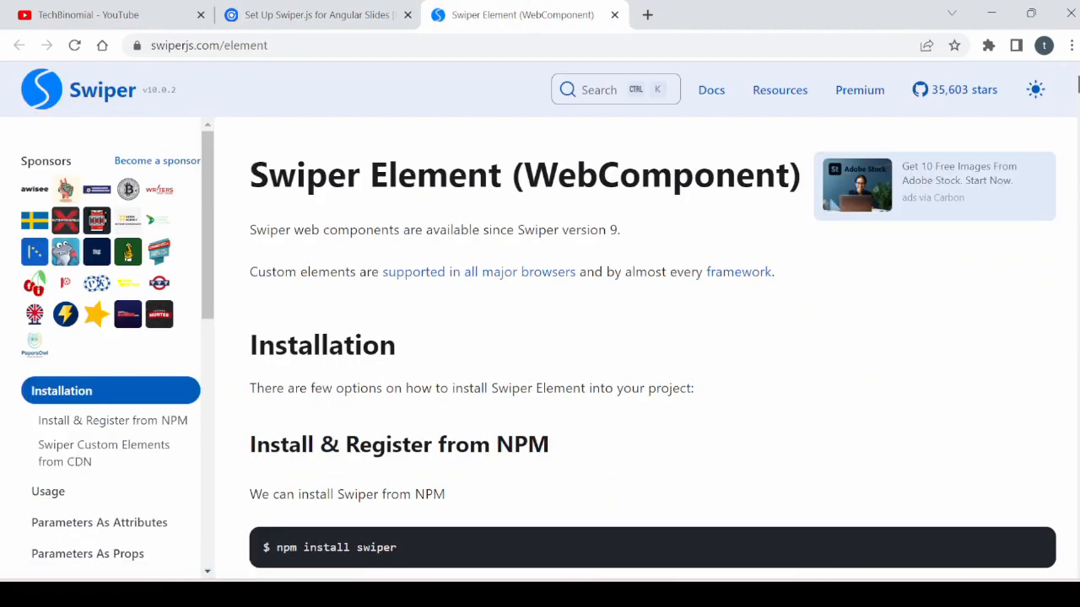
click(317, 15)
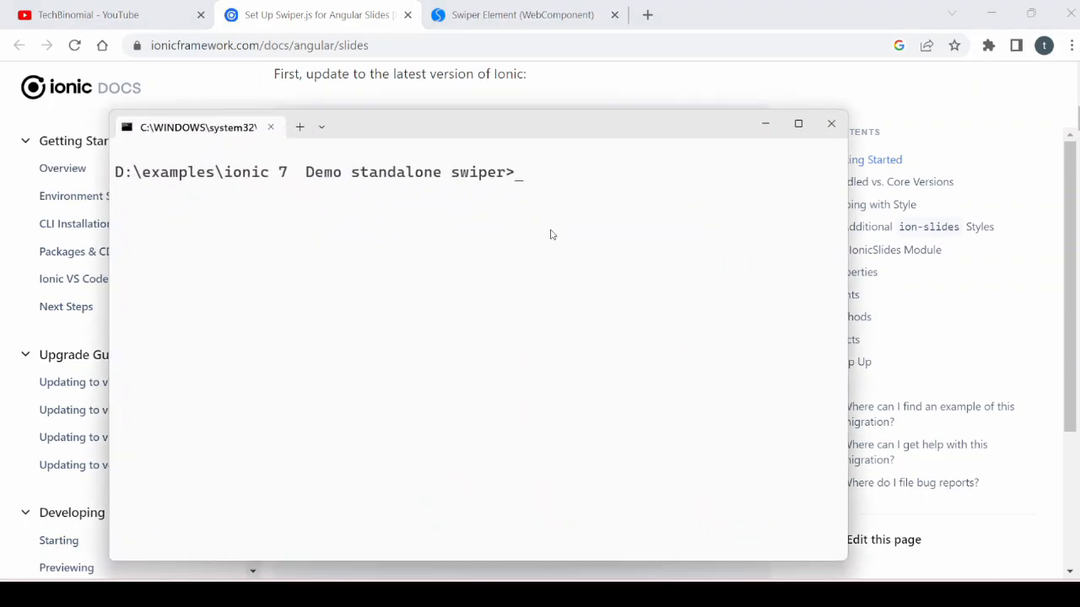
Step: Run npm install swiper in the Ionic 7 demo project folder
text(npm install swiper)
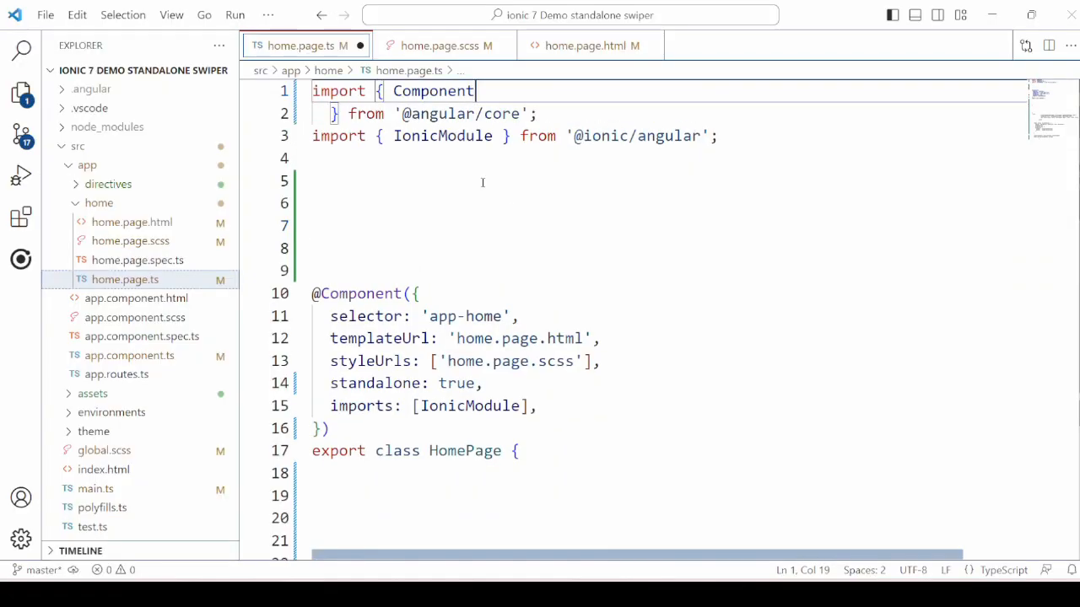
text(, AfterViewInit,)
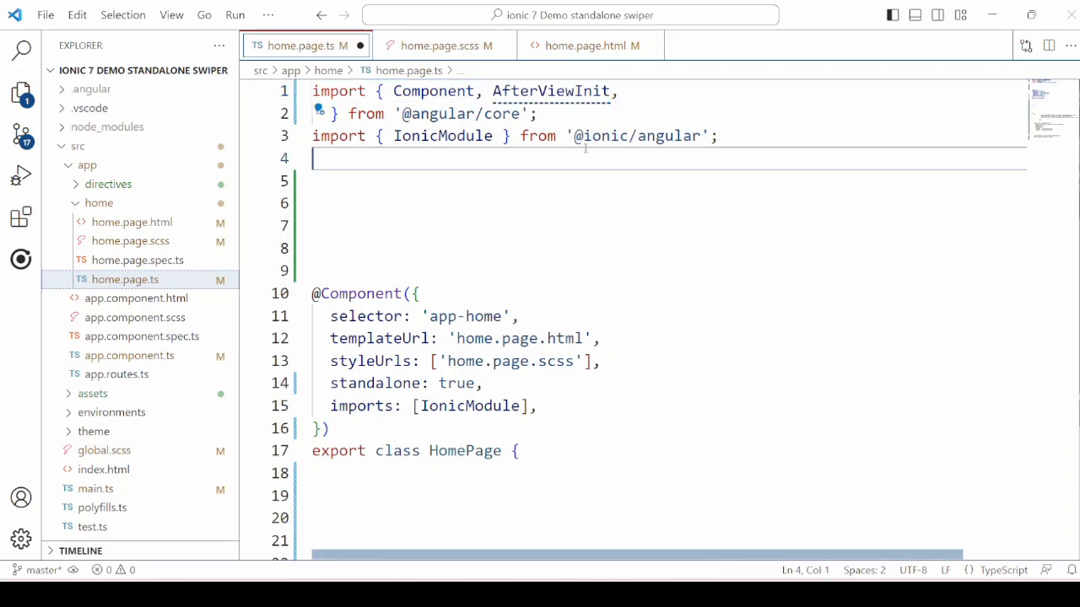
text(ViewChild,)
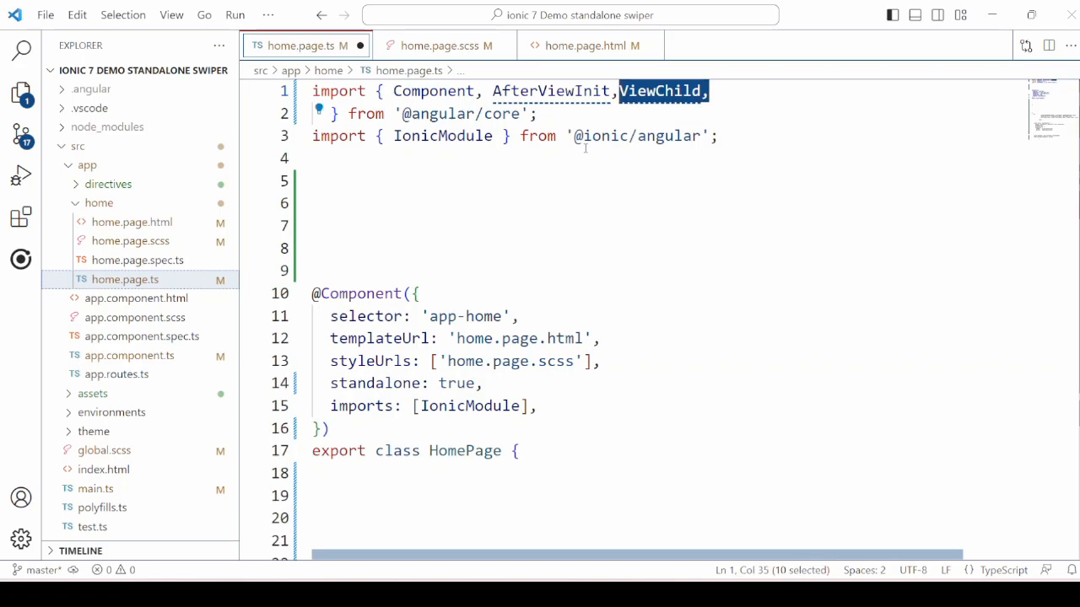
text(CUSTOM_ELEMENTS_SCHEMA,)
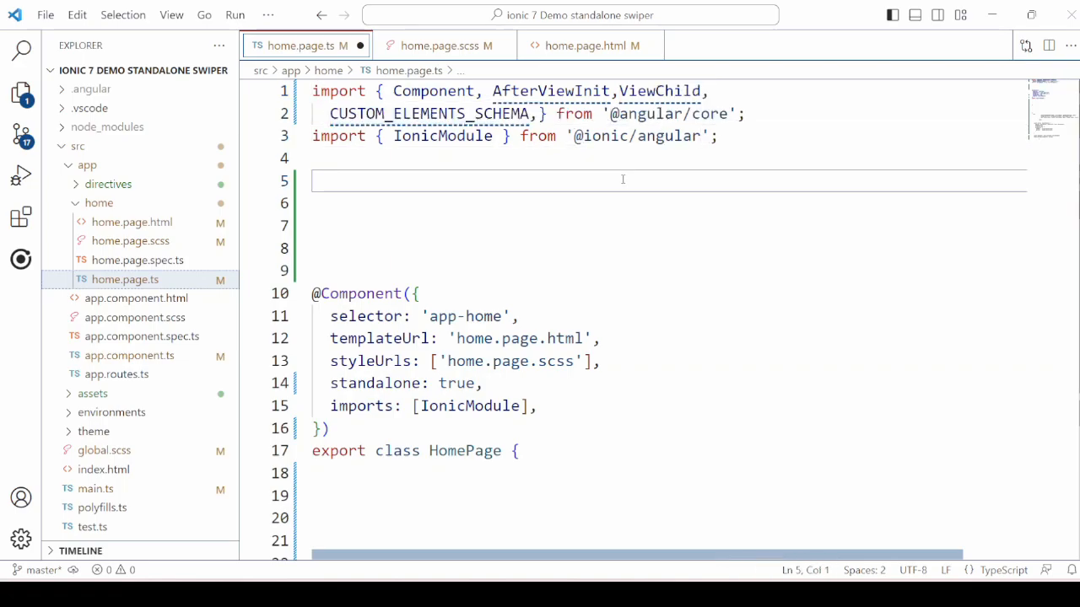
text(, ElementRef)
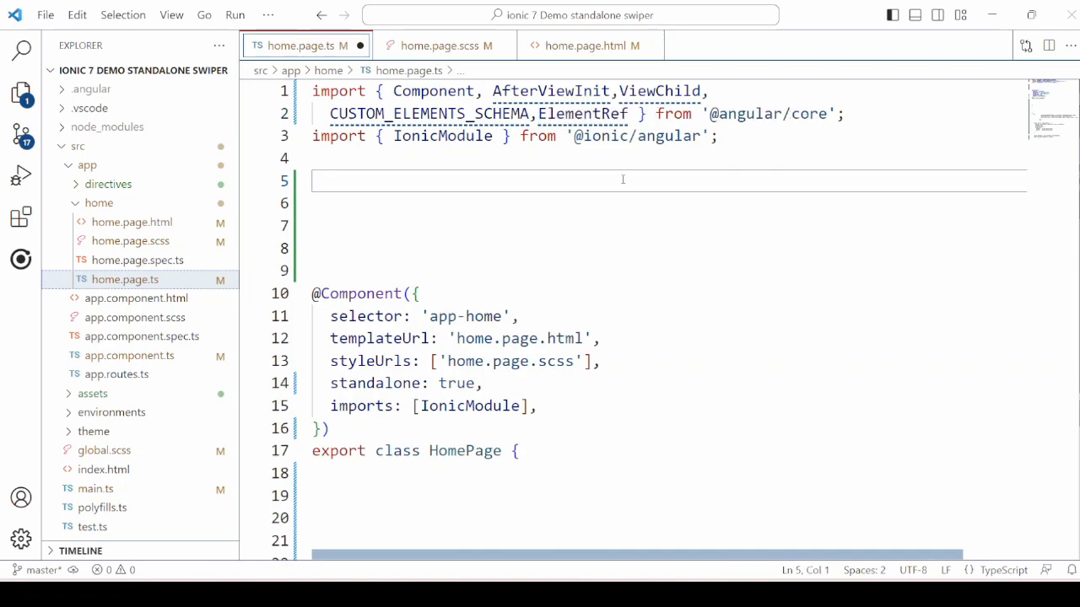
Step: Add imports for CommonModule, register from 'swiper/element/bundle', and Swiper from 'swiper'
text(import { CommonModule } from '@angular/common';)
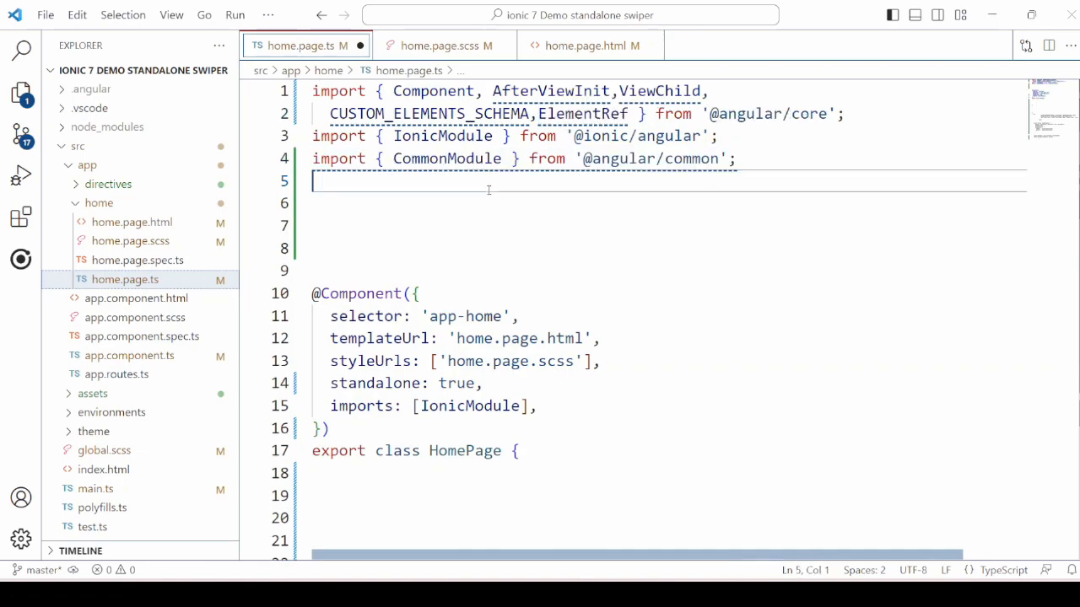
key(Enter)
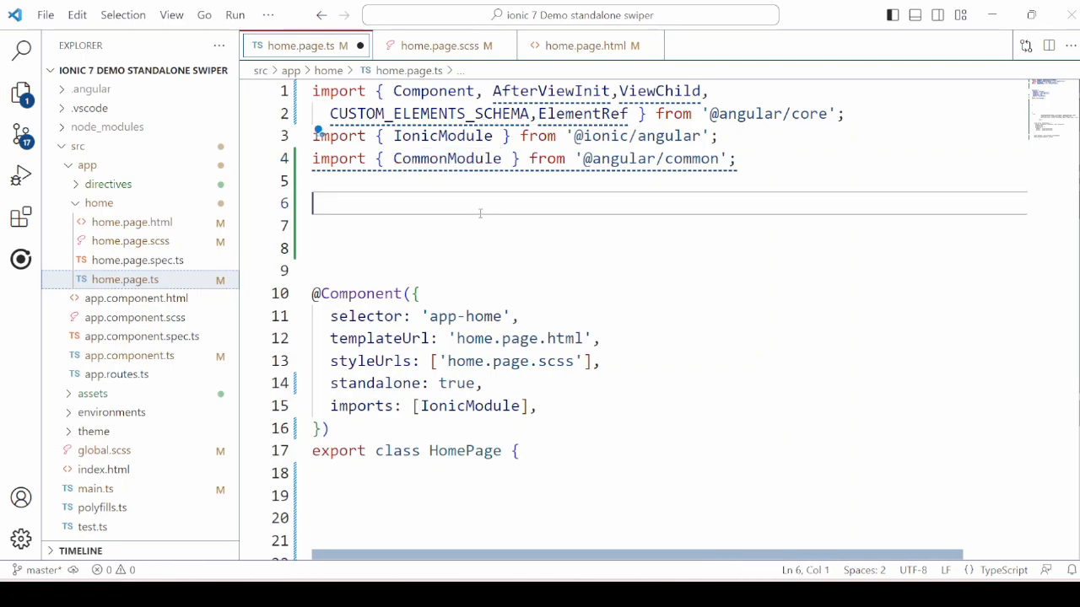
text(import { register } from 'swiper/element/bundle';)
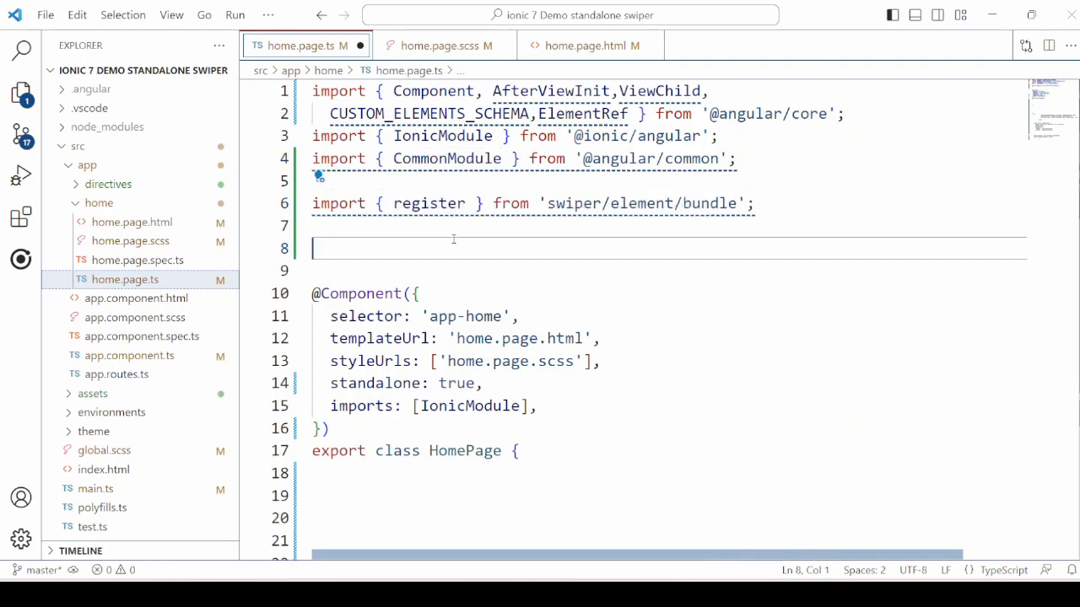
double_click(428, 203)
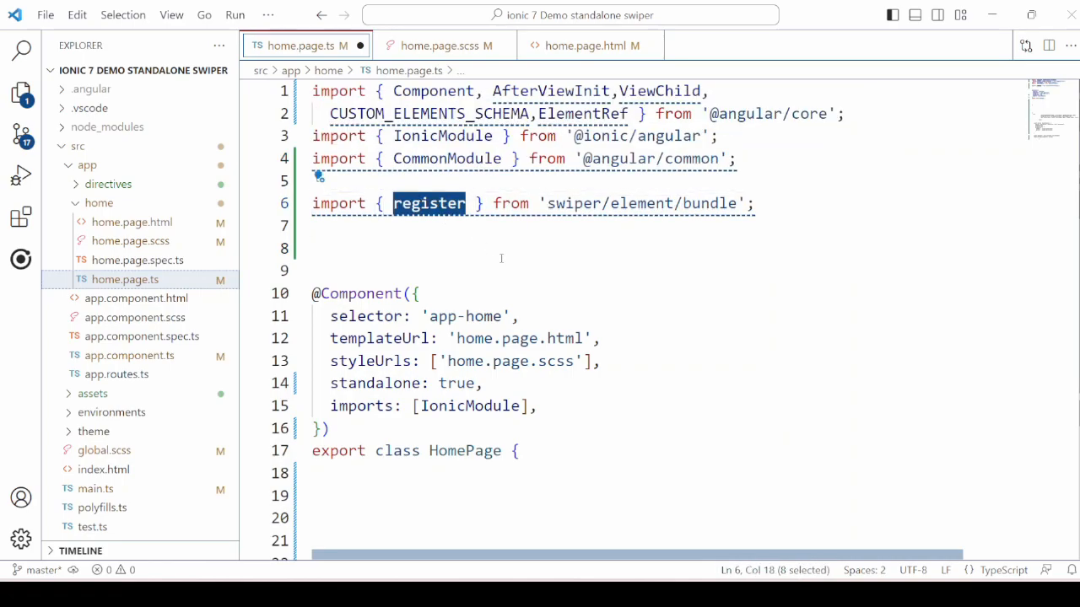
text(import {Swiper} from 'swiper';)
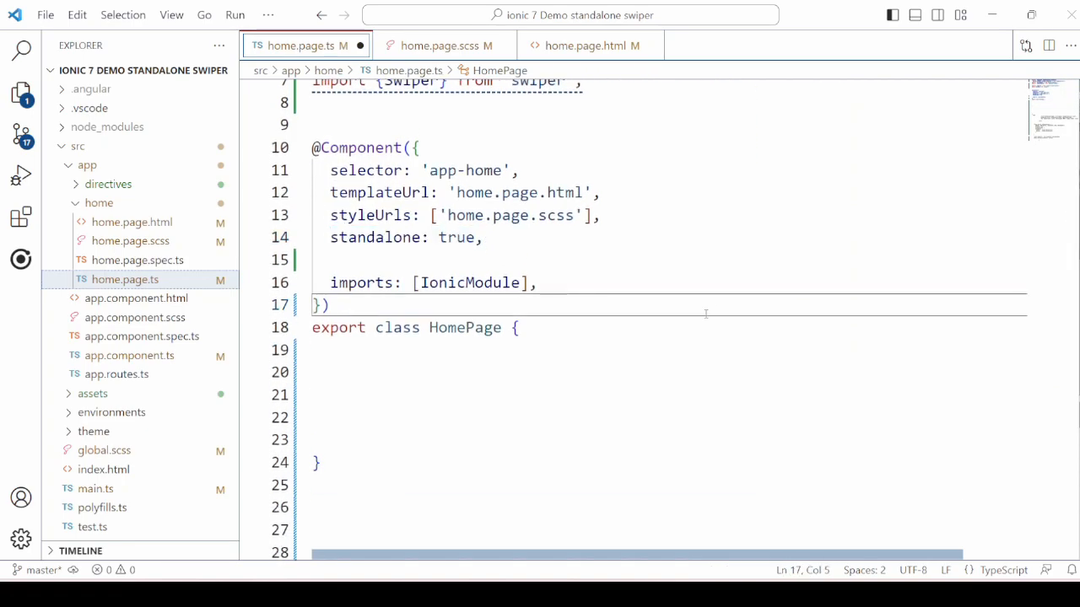
text(schemas: [CUSTOM_ELEMENTS_SCHEMA],)
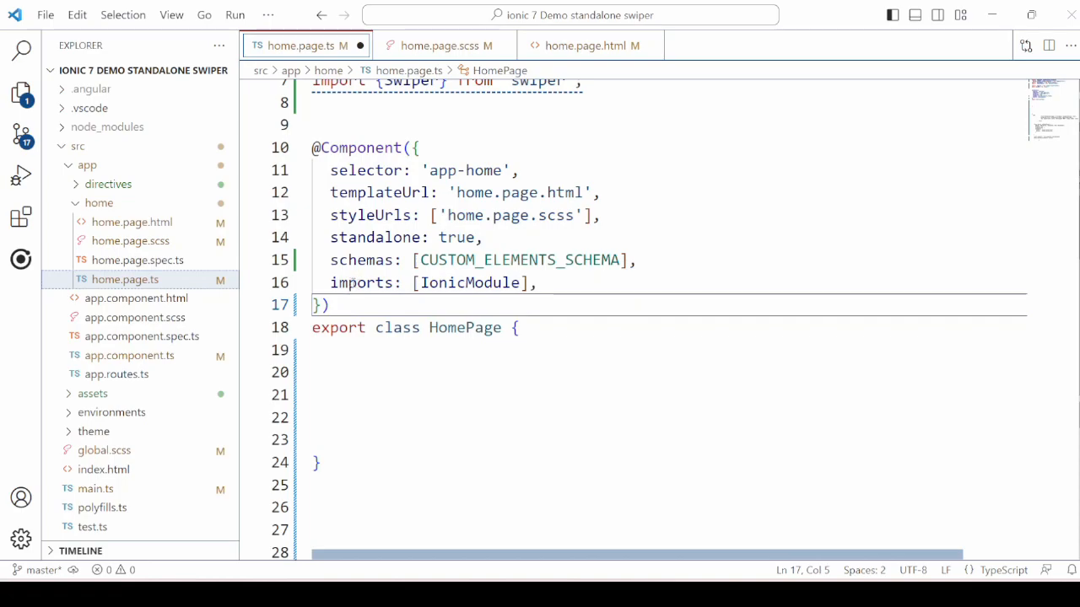
double_click(519, 259)
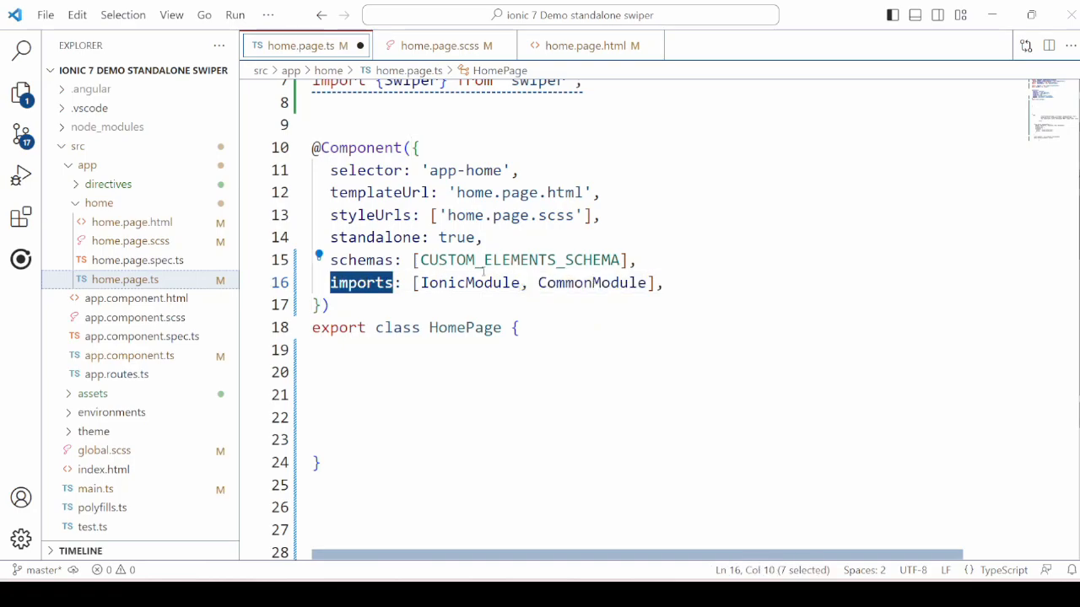
click(599, 372)
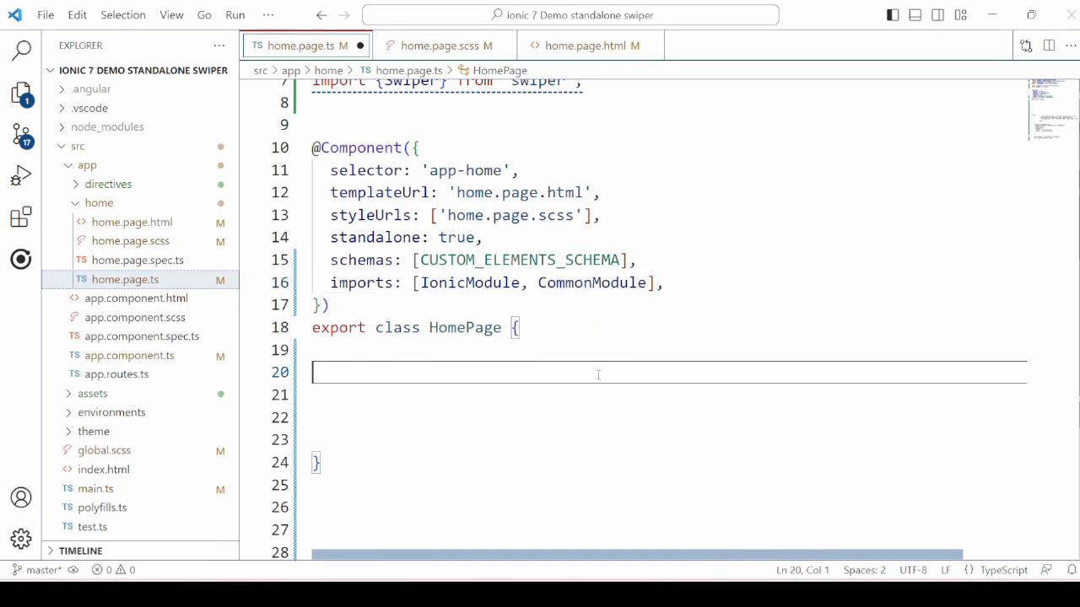
text(implements AfterViewInit)
text(ngAfterViewInit(): void {)
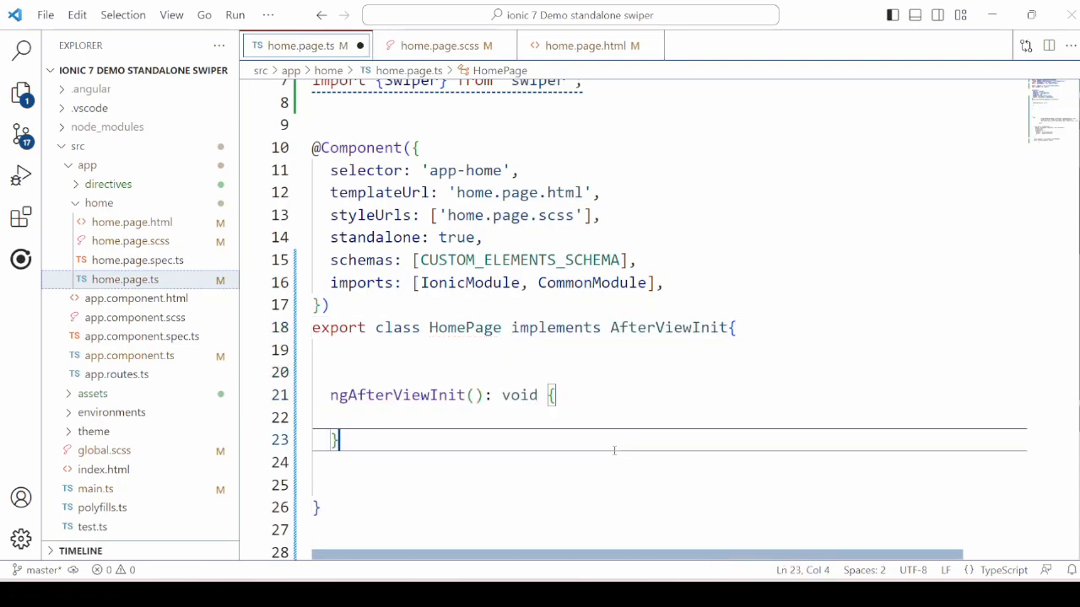
scroll(down, 3)
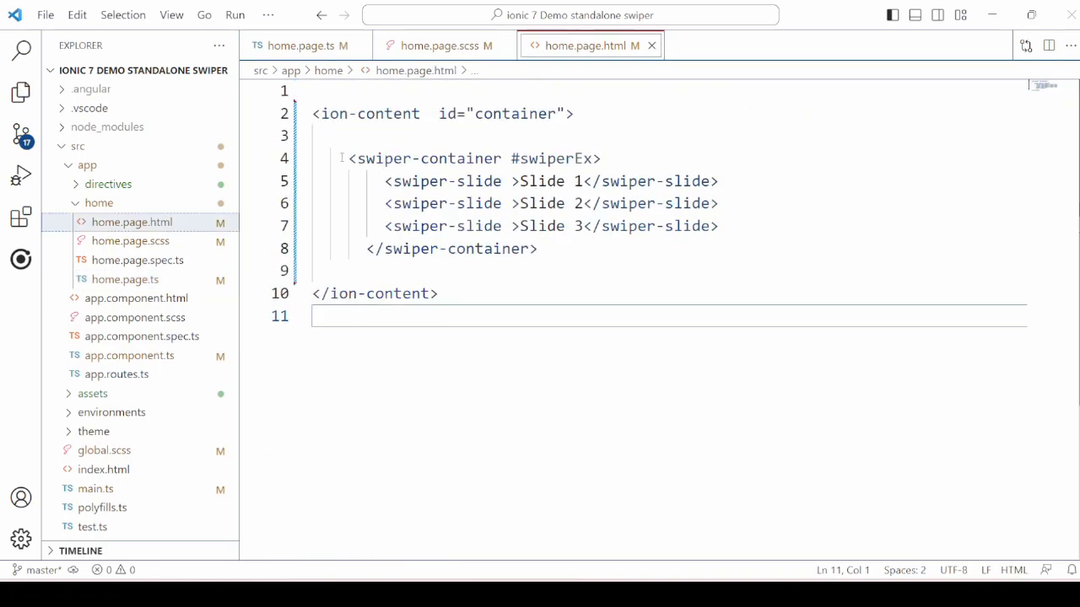
Step: Review the Slide 1 swiper-container markup, then preview the running app in Edge
double_click(460, 159)
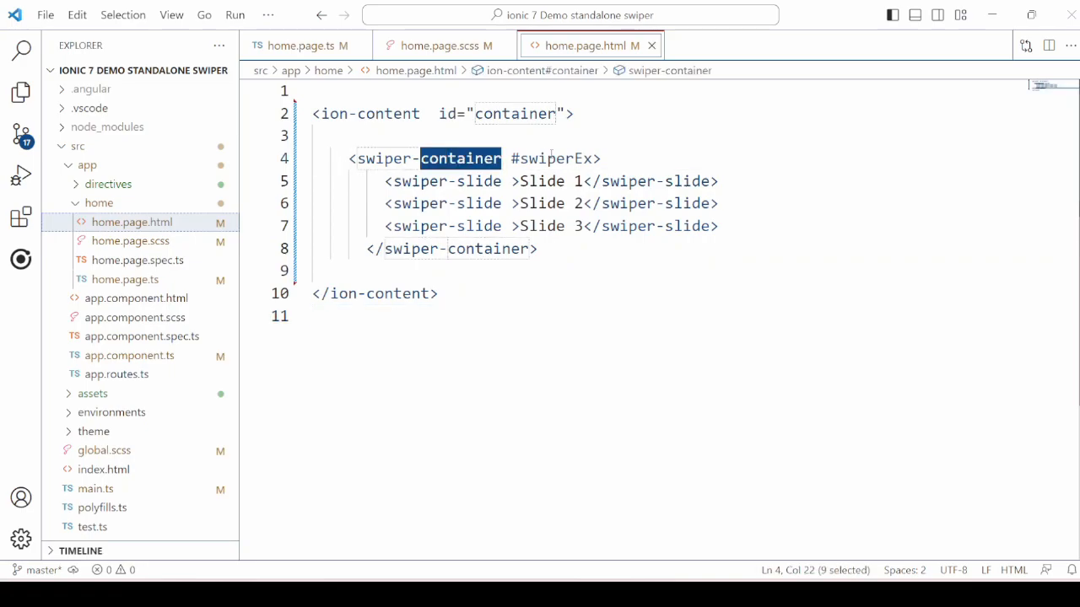
click(570, 269)
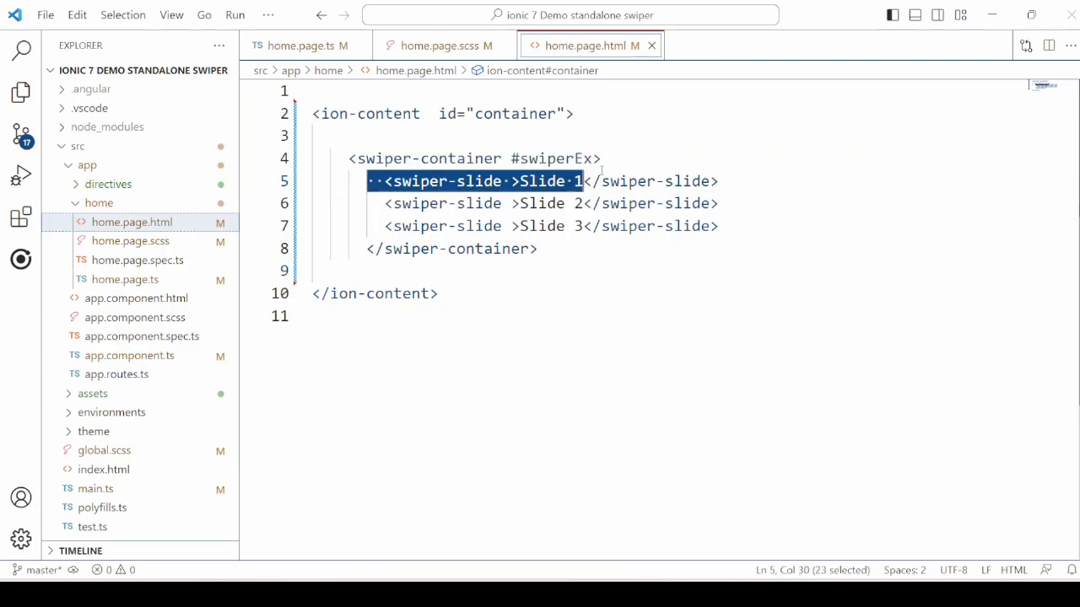
drag(581, 180, 721, 226)
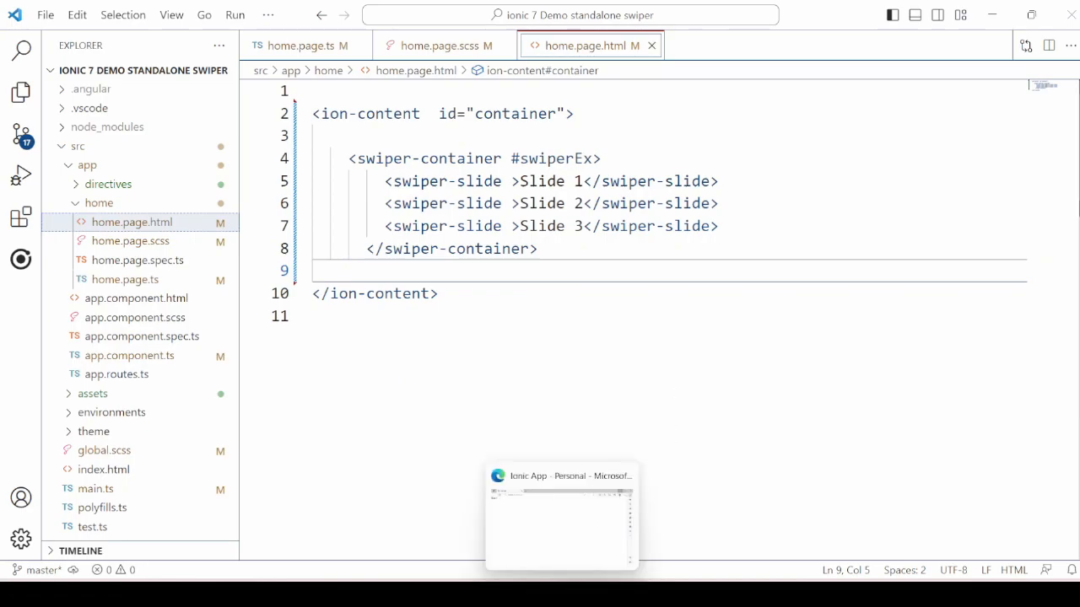
click(561, 514)
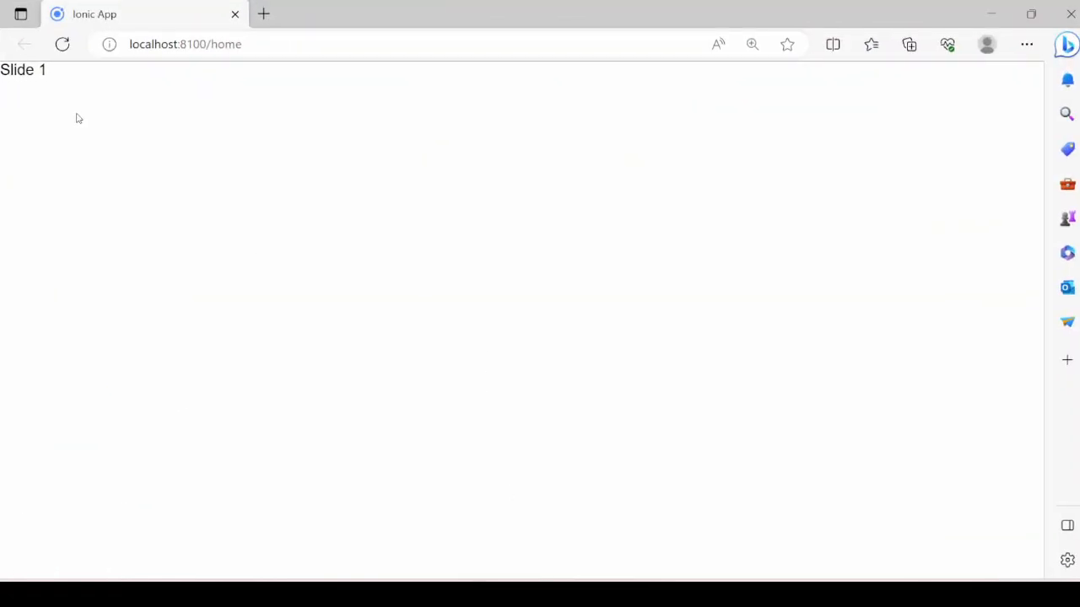
mouse_move(53, 94)
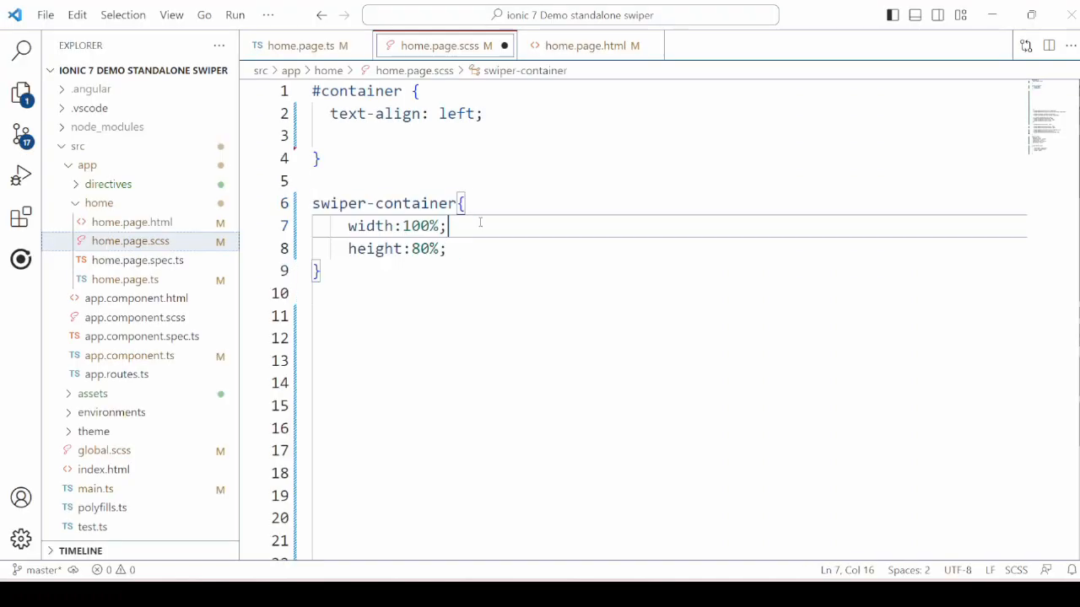
Step: Add [navigation]="true" to the swiper and advance the carousel to Slides 2 and 3
double_click(338, 203)
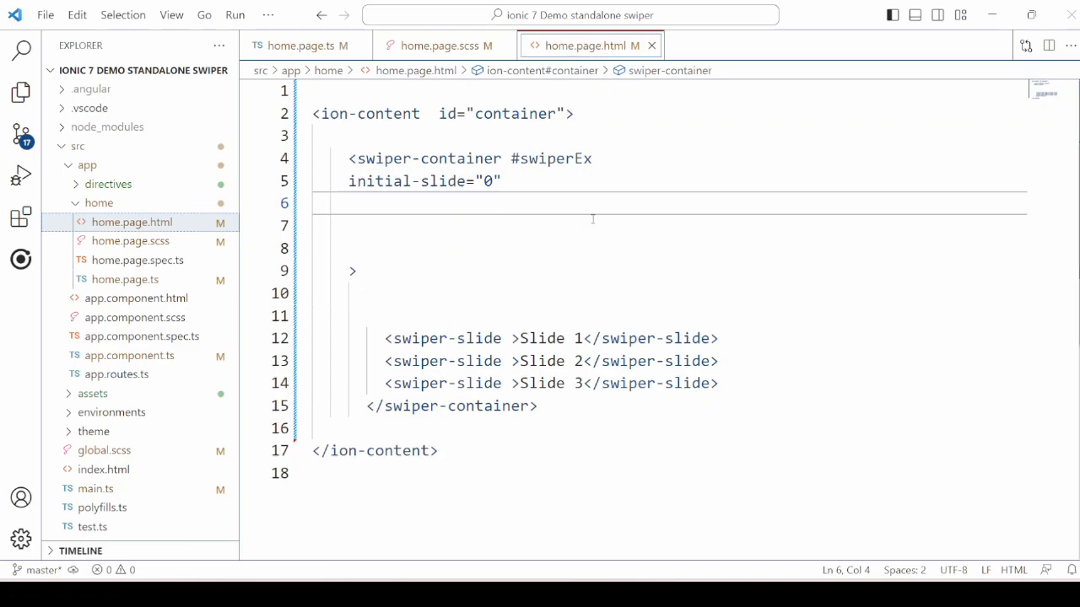
text([navigation]="true")
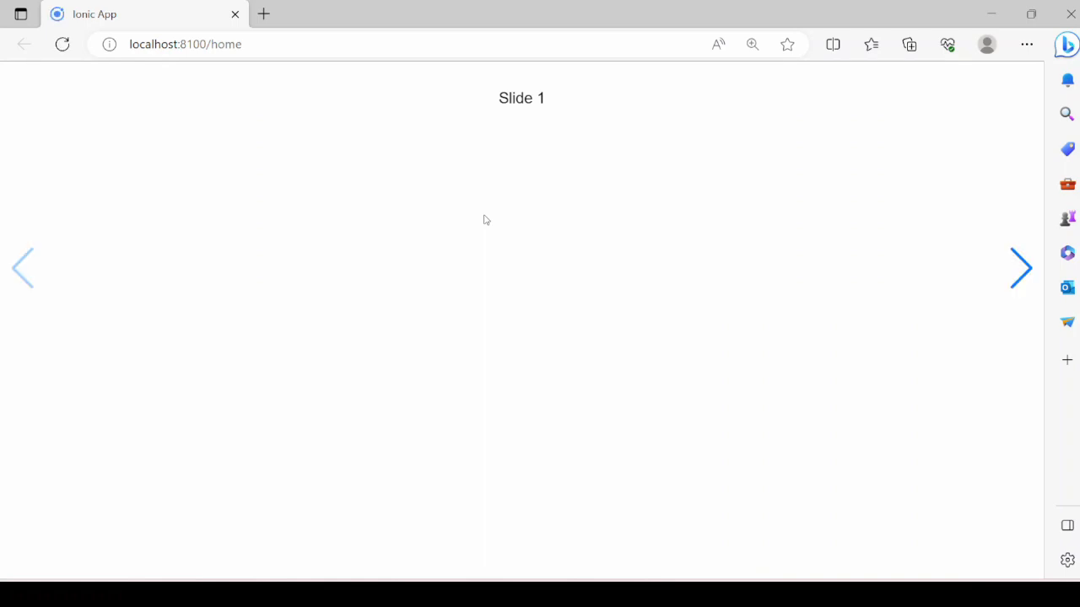
click(1021, 268)
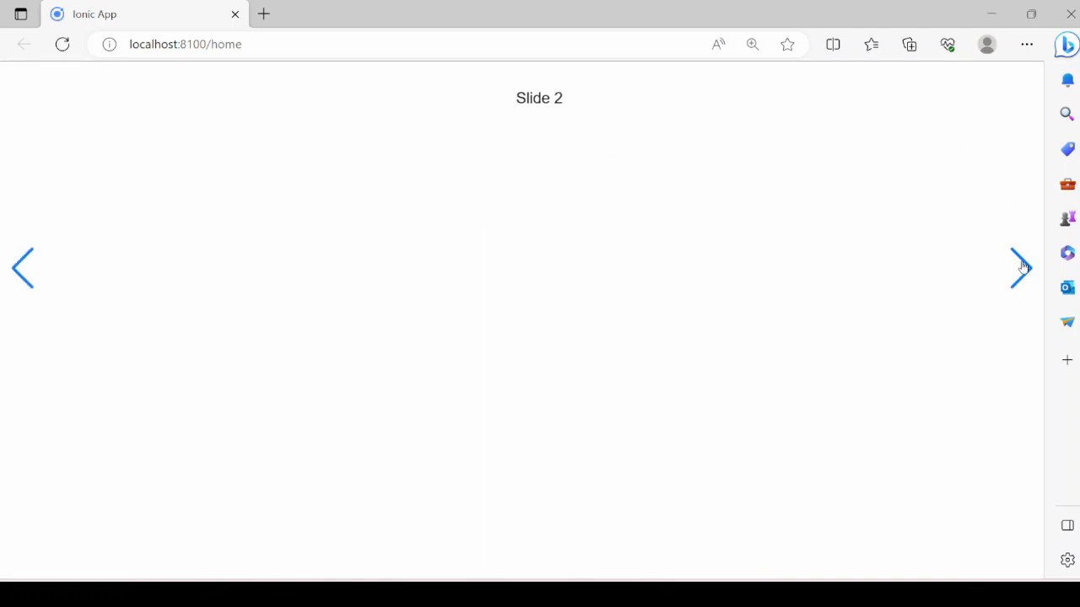
click(1021, 268)
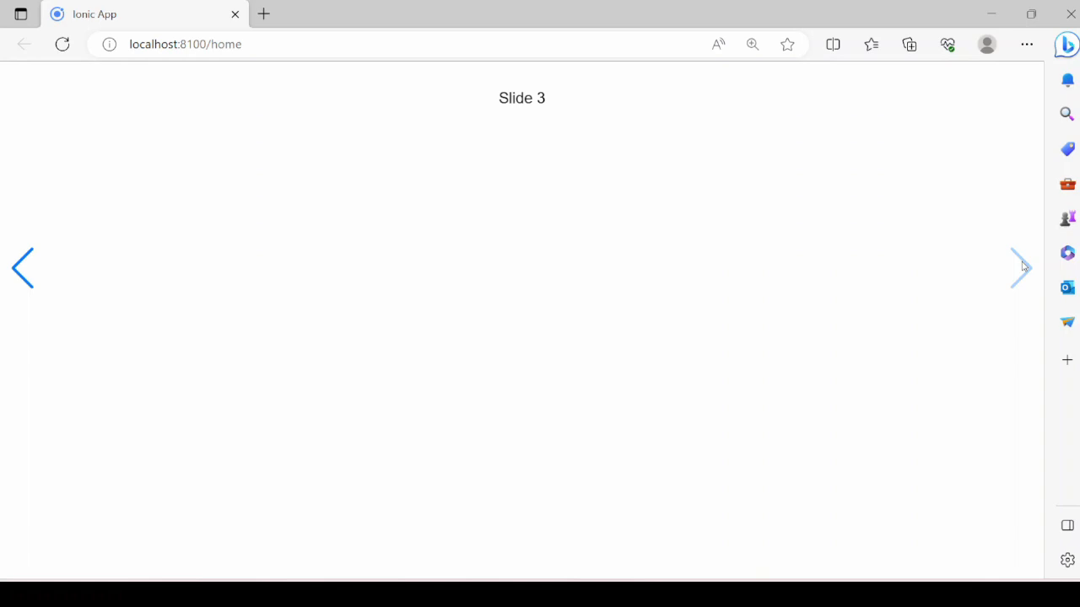
mouse_move(23, 263)
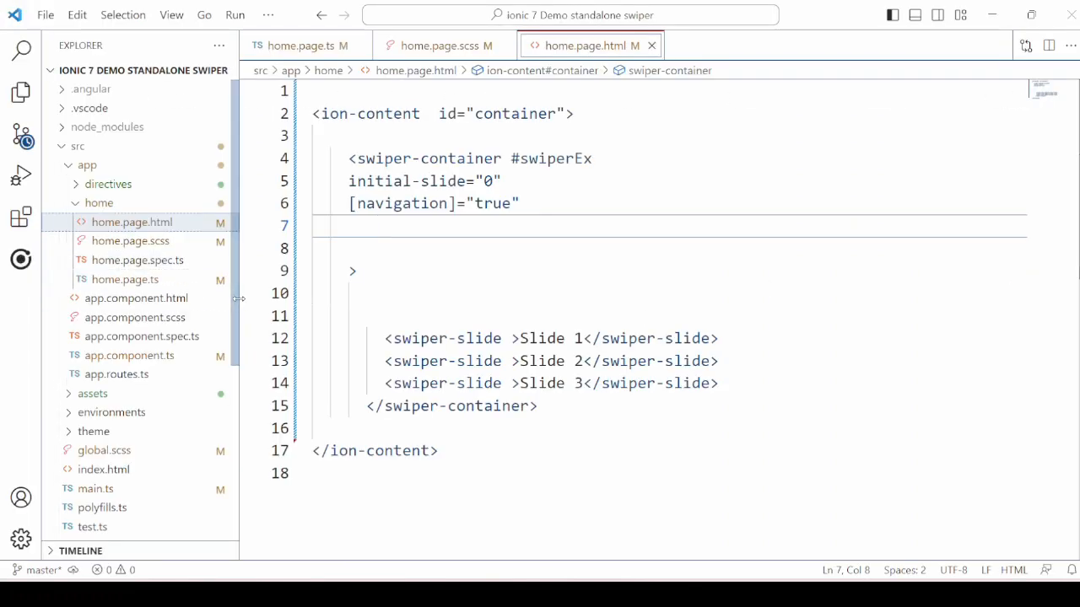
Step: Add clickable bullet pagination, test a bullet, then add [autoplay]="true"
text([pagination]="{type:'bullets', clickable:true}")
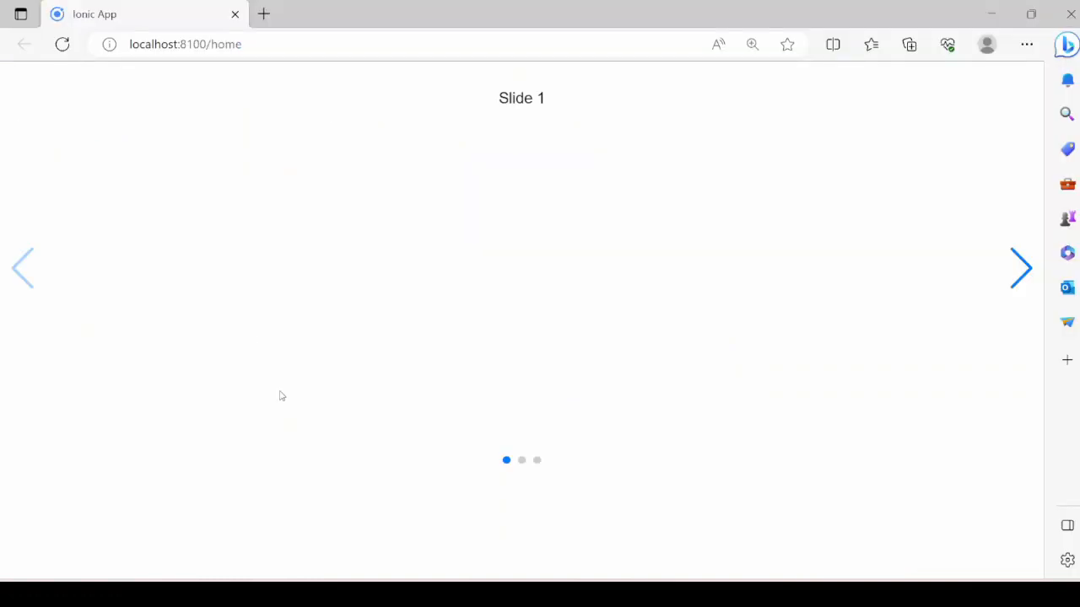
mouse_move(523, 462)
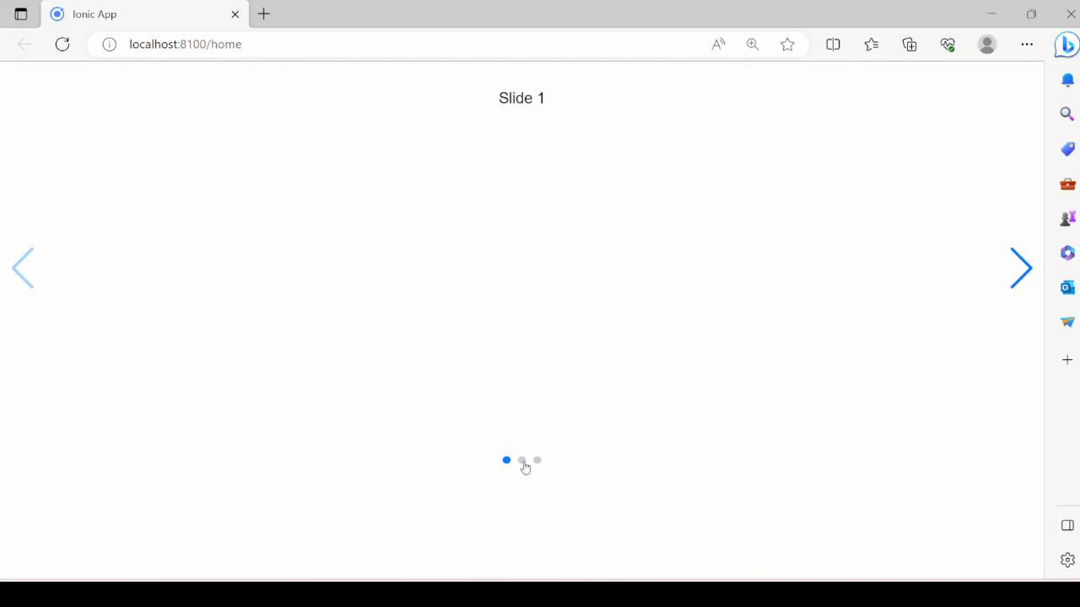
click(537, 460)
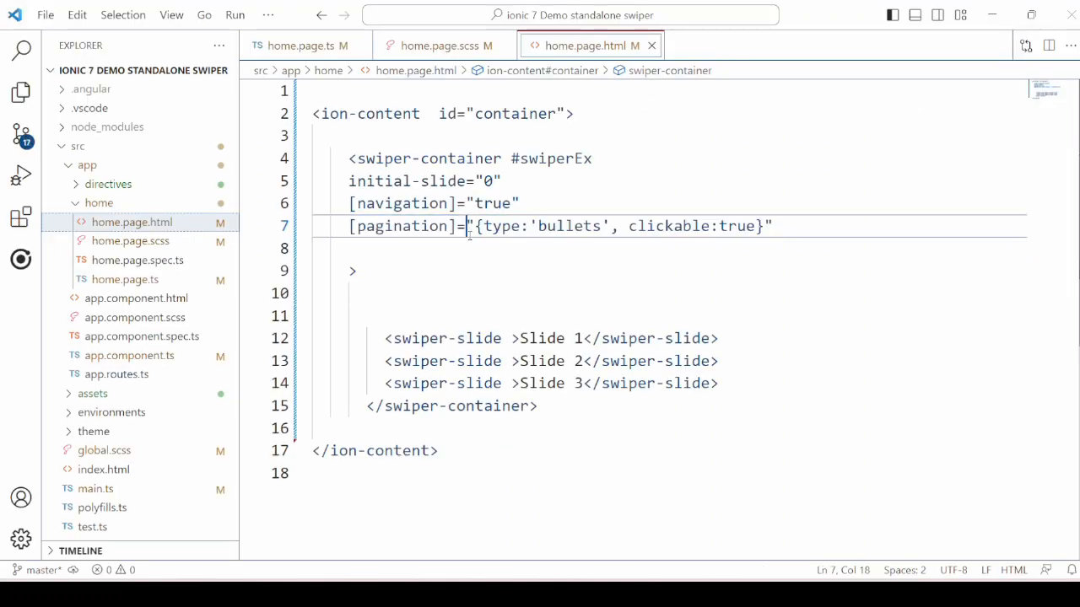
text([autoplay]="true")
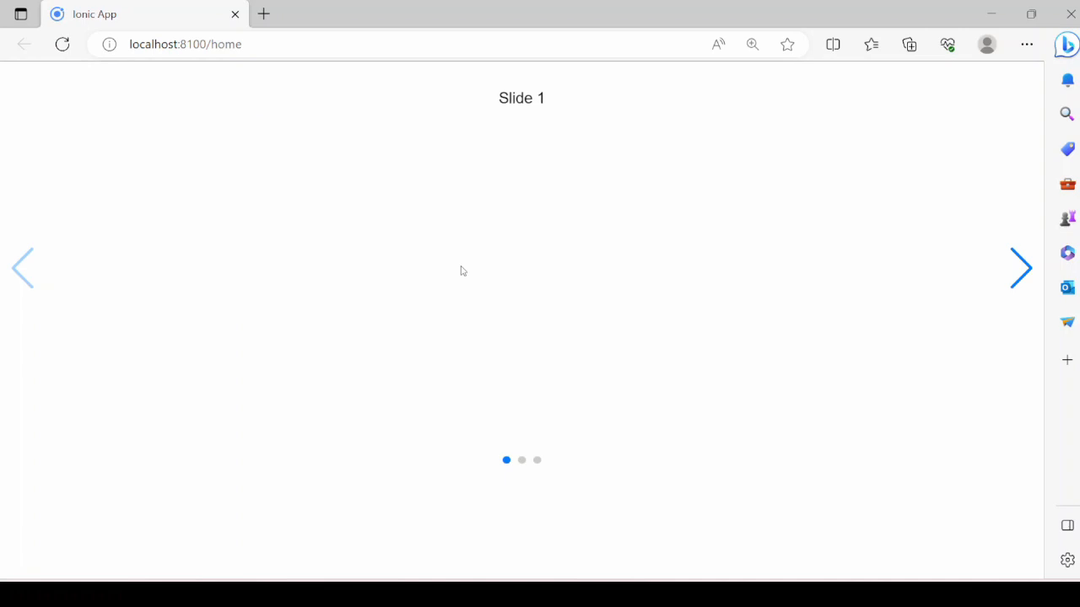
Step: Step through Slides 1–3 in Edge using the next and previous arrows
click(1021, 268)
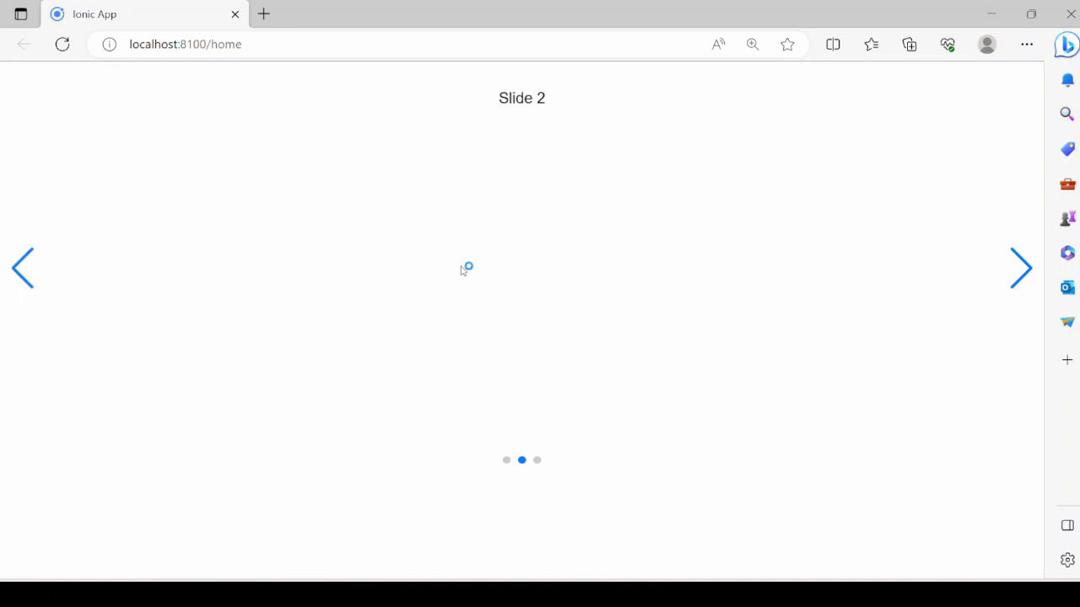
click(1020, 268)
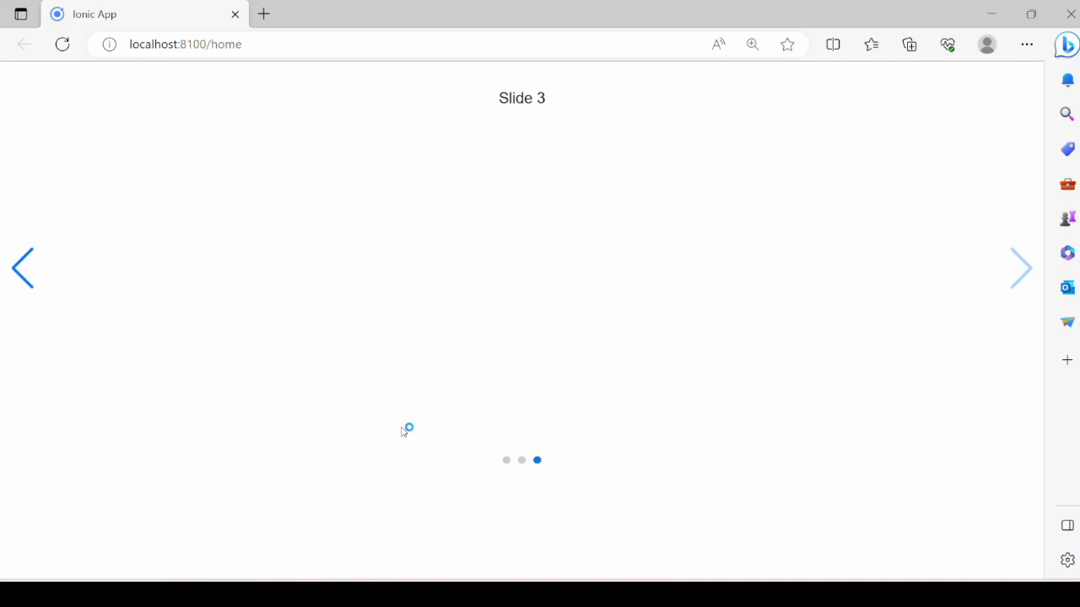
click(23, 267)
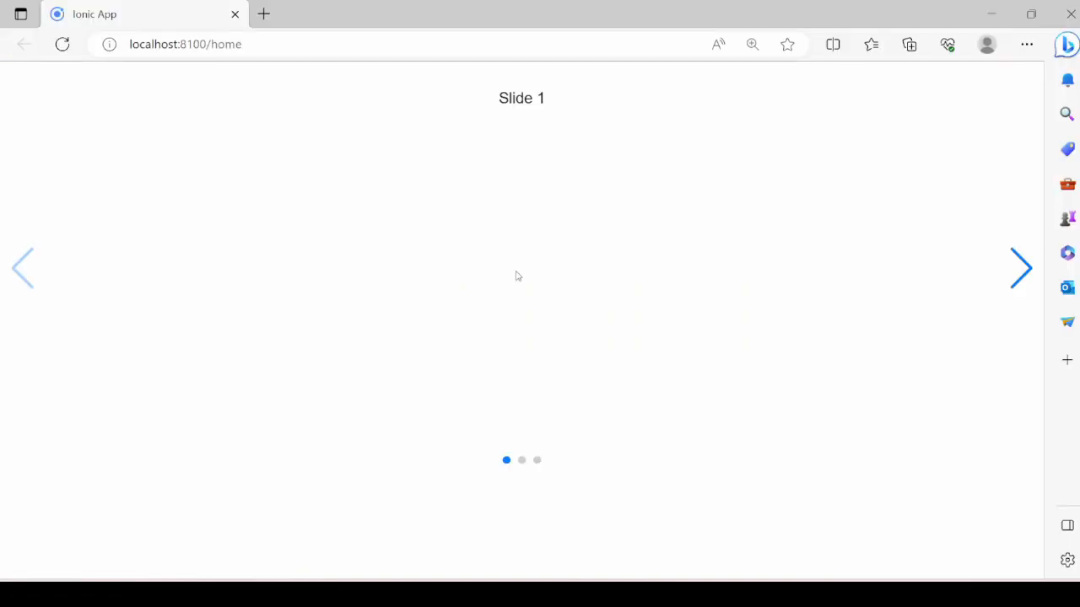
click(1021, 268)
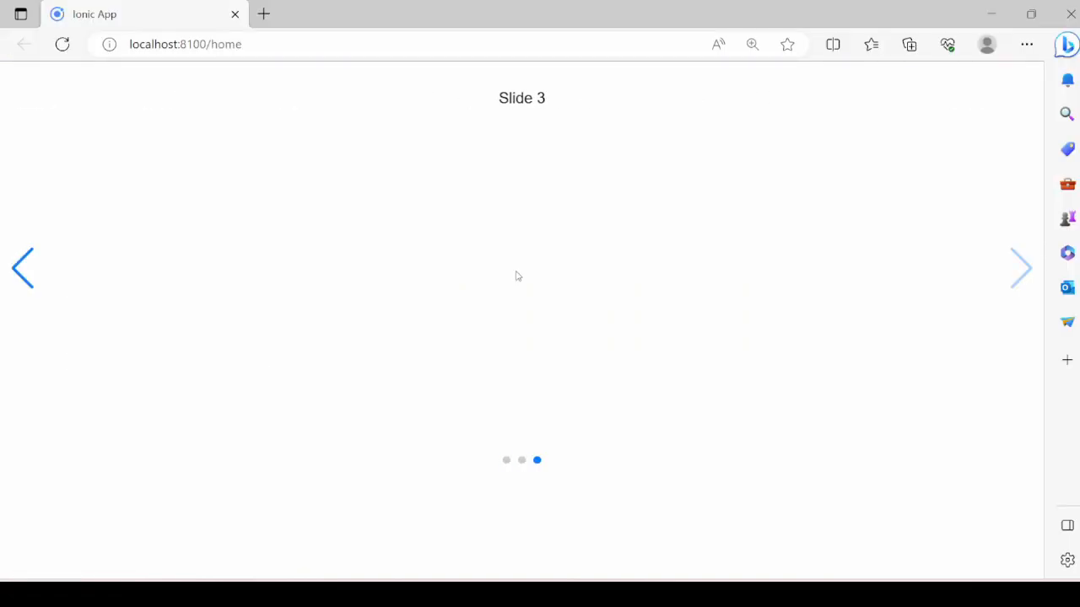
click(22, 268)
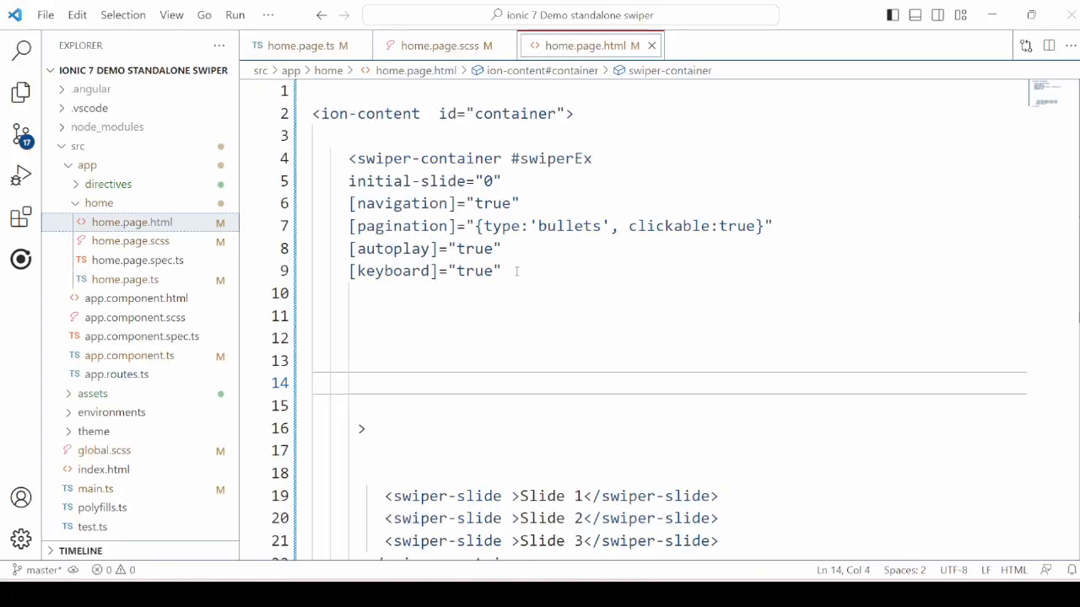
Step: Set [slidesPerView]="2" and advance the carousel to show Slides 2 and 3 together
text([slidesPerView]="1")
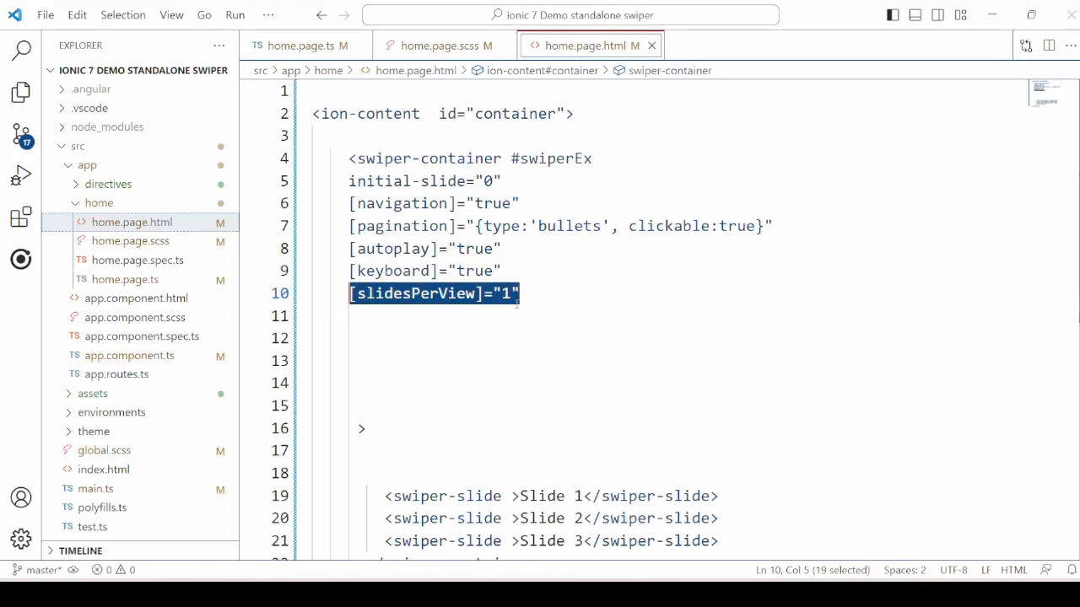
text(2)
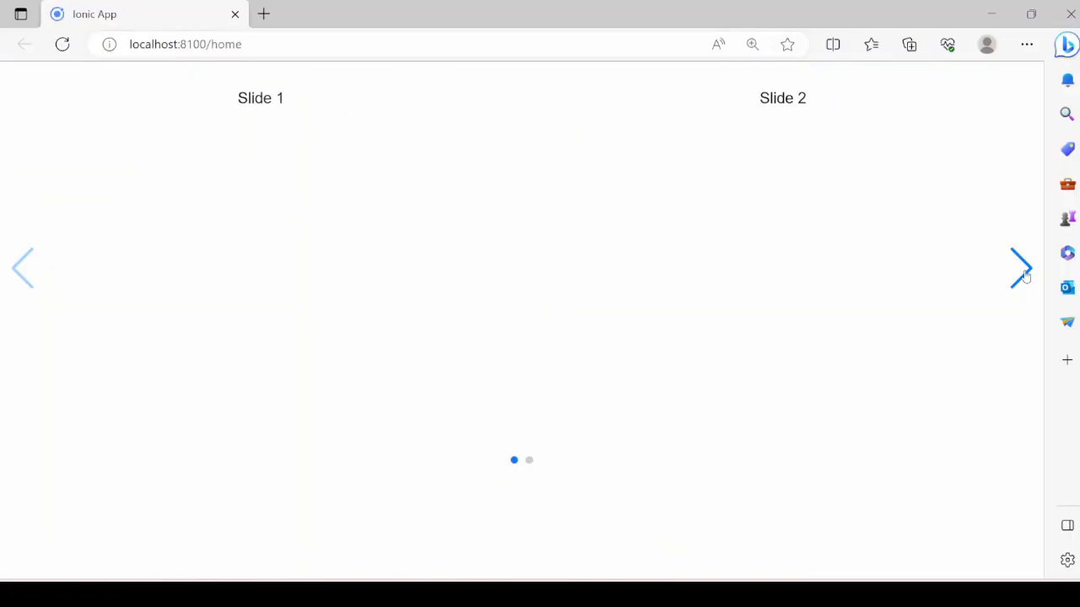
click(1021, 268)
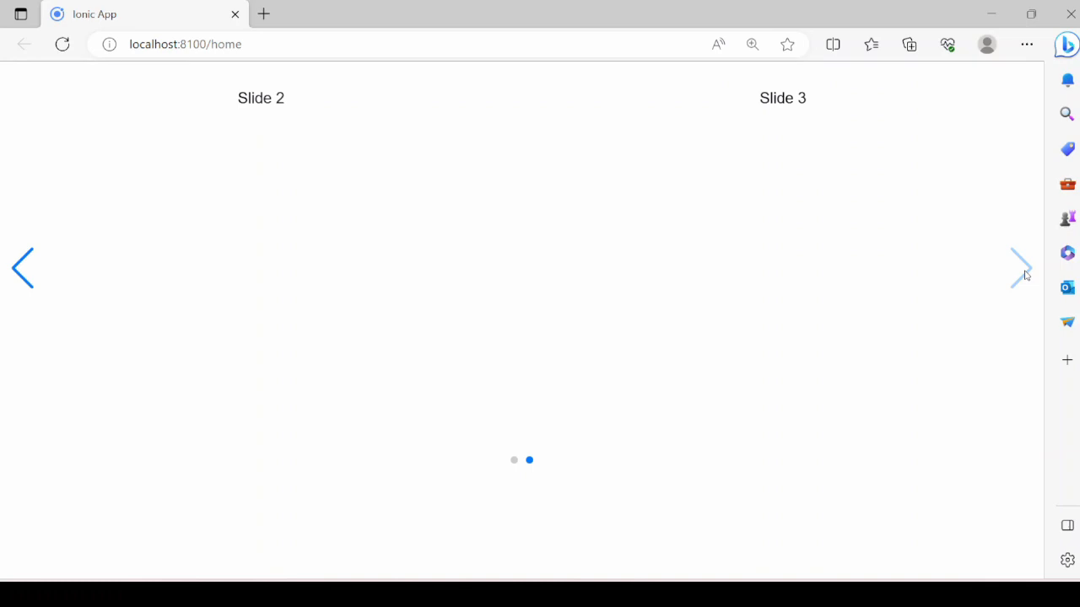
mouse_move(25, 281)
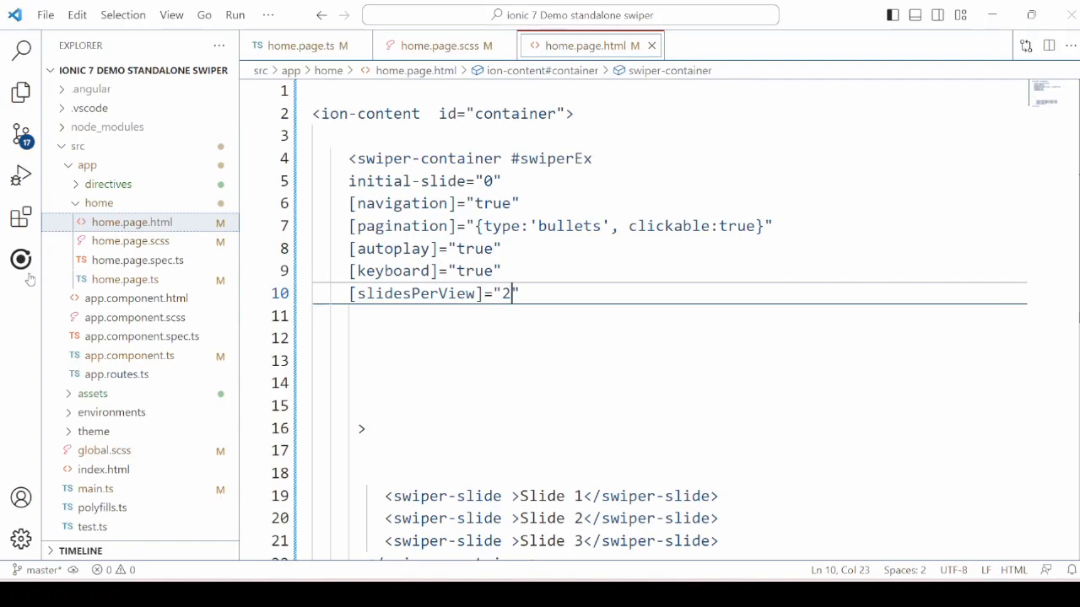
Step: Reset slidesPerView to "1", check the carousel, and add [scrollbar]="{draggable:true}"
key(Backspace)
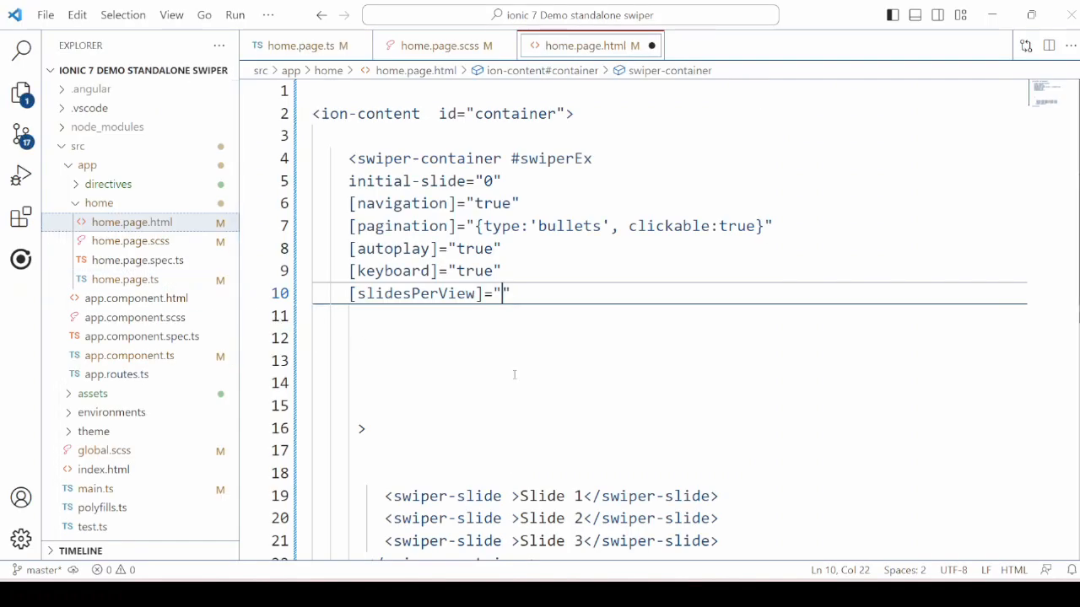
text(1")
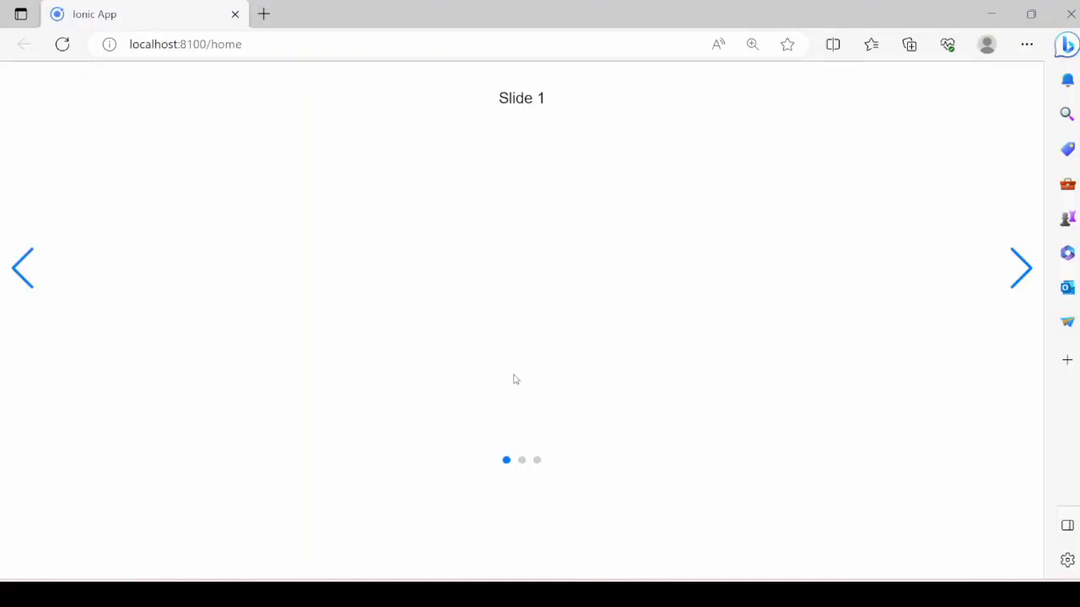
mouse_move(958, 223)
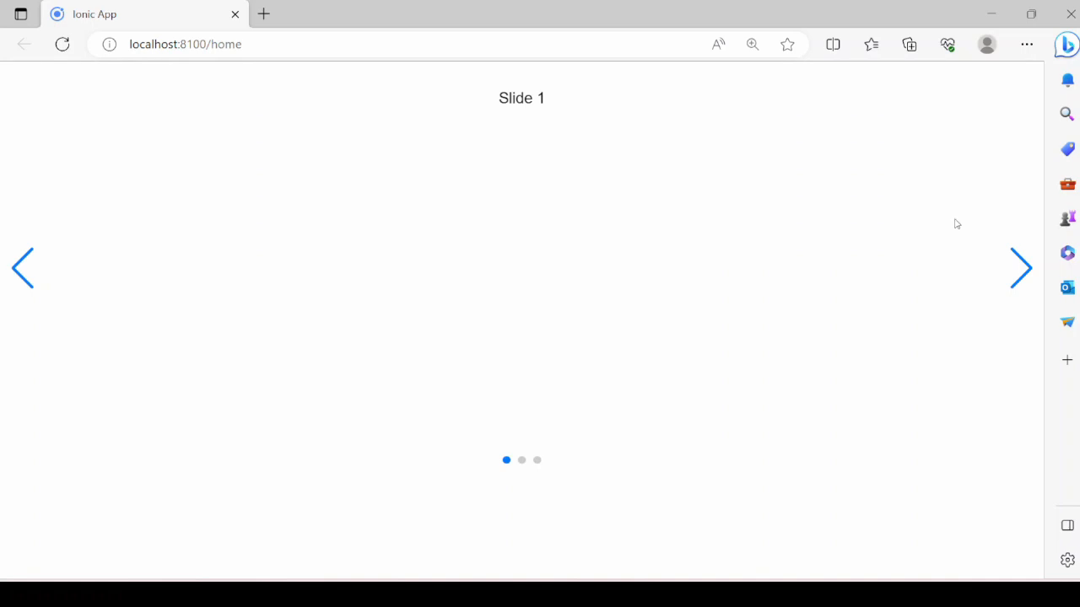
click(1021, 268)
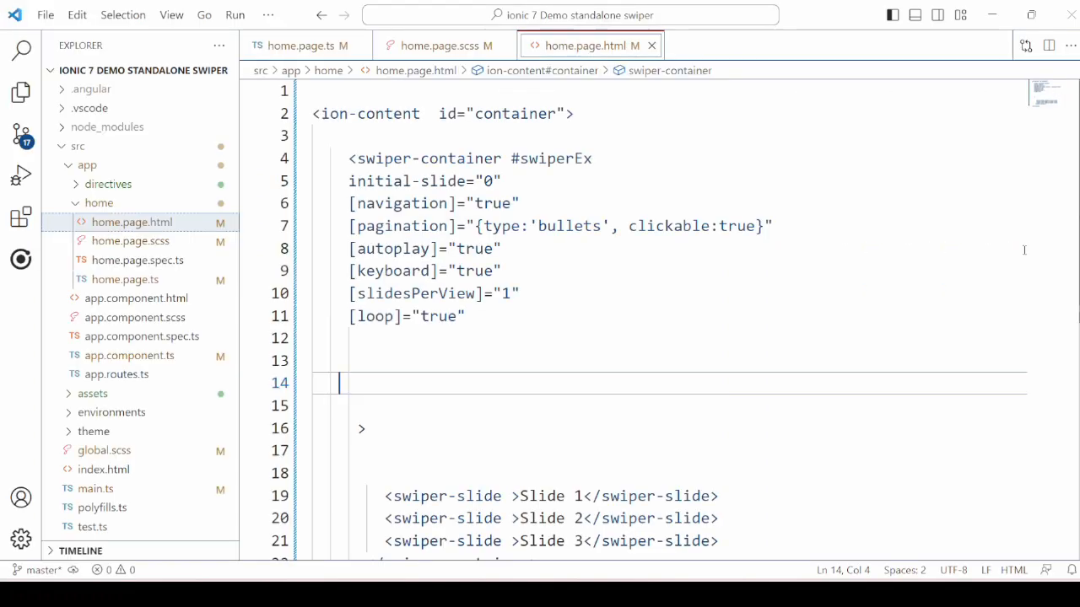
text([scrollbar]="{draggable:true}")
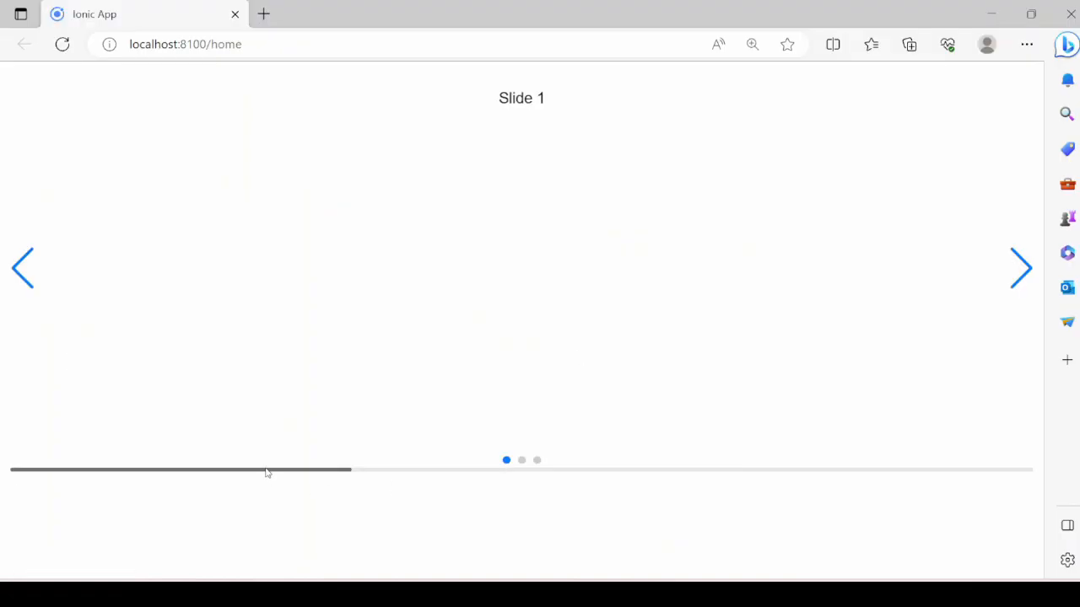
mouse_move(312, 472)
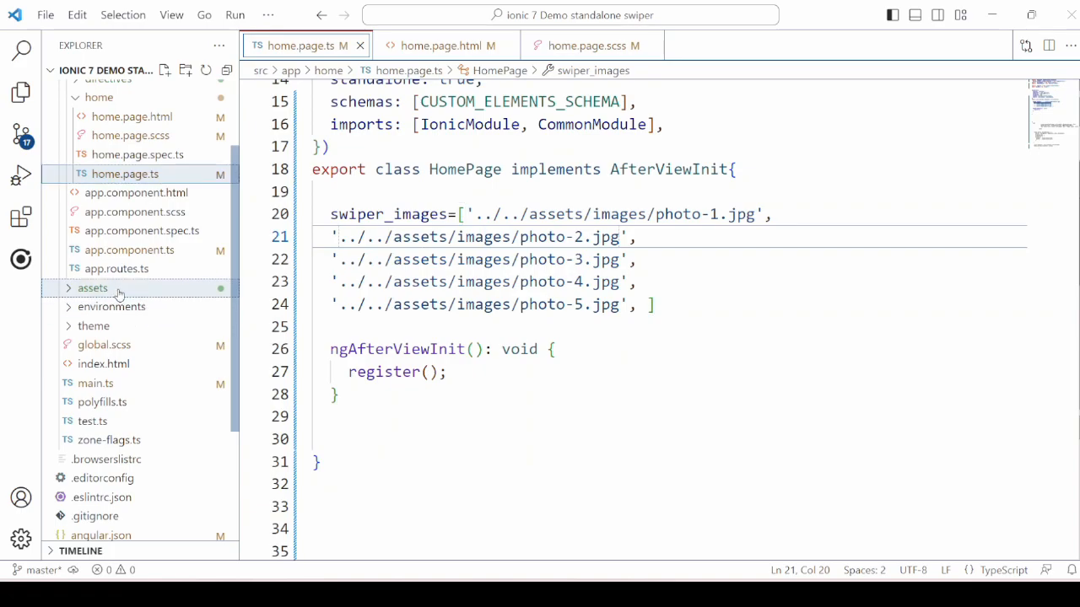
Step: Add a swiper-slide *ngFor over swiper_images containing a white 'Image slides' text div
click(92, 288)
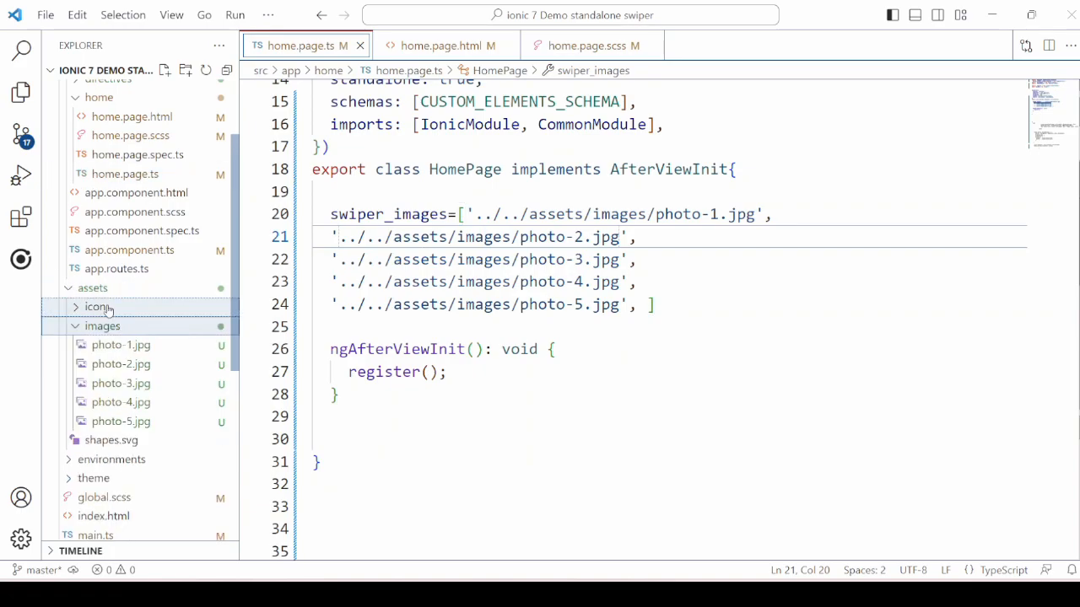
click(439, 46)
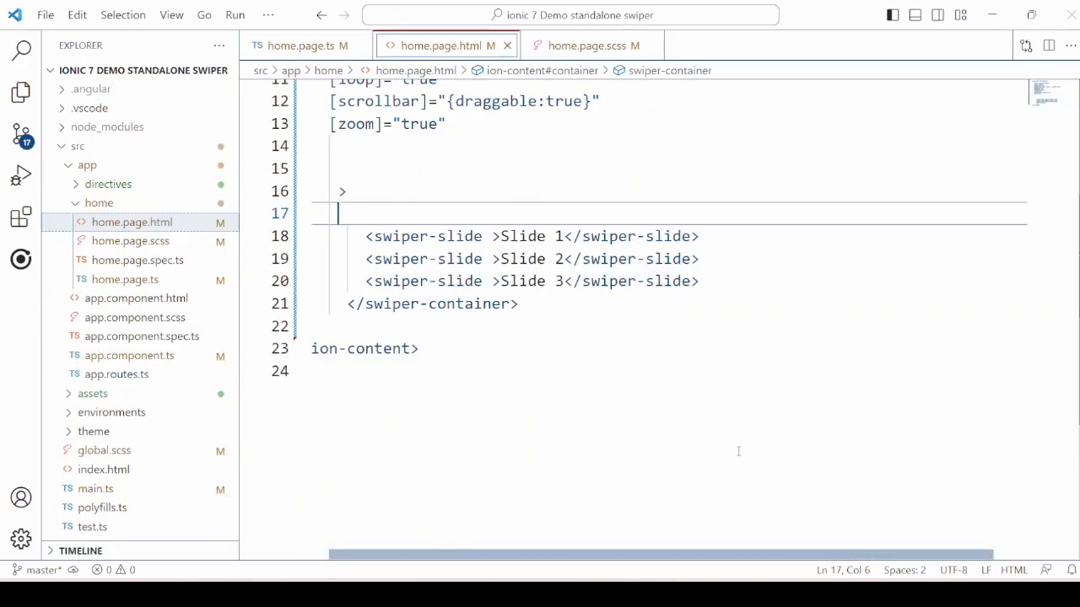
text(<swiper-slide *ngFor="let img of swiper_images">)
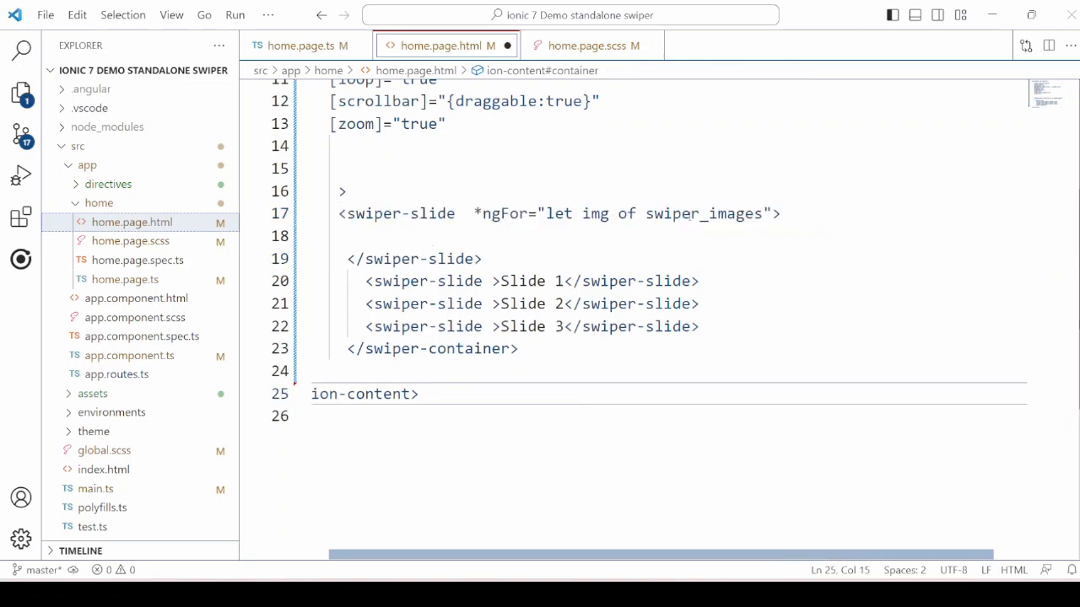
double_click(703, 213)
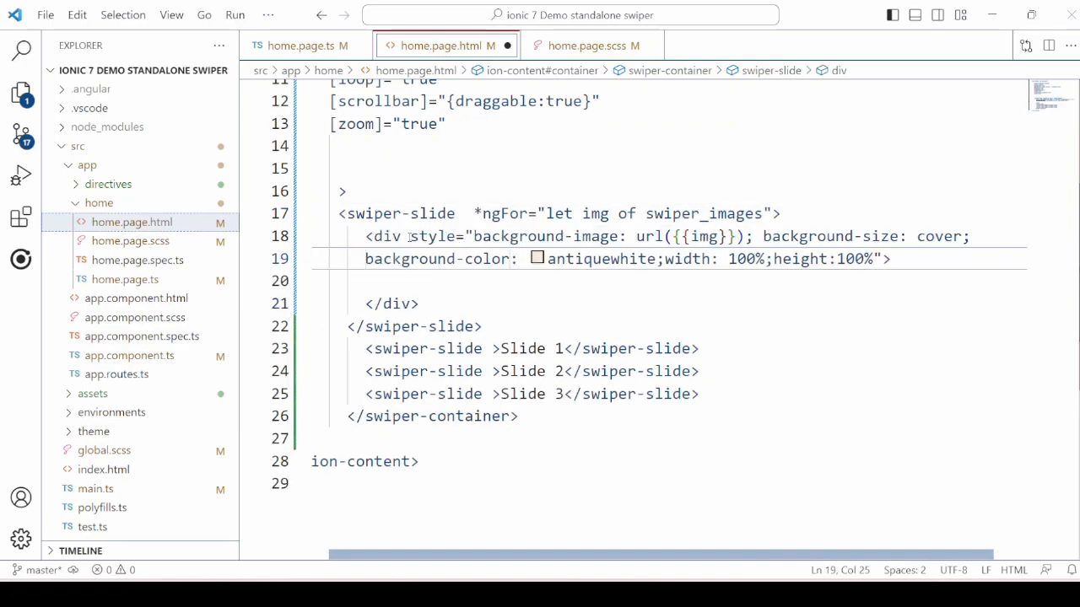
drag(365, 236, 632, 236)
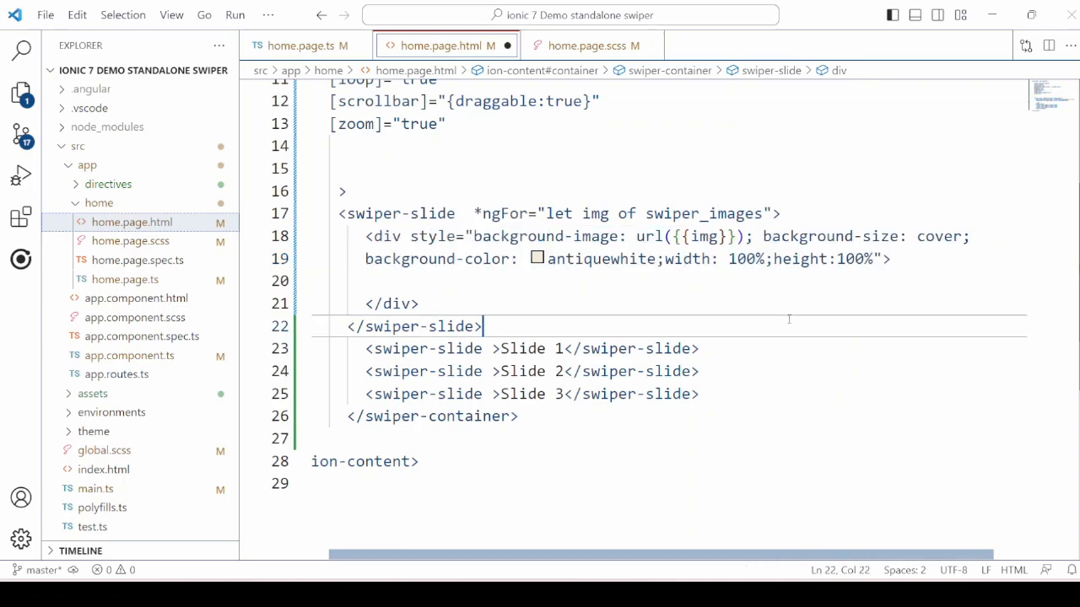
text(<div style="color: white; font-weight: 900;"> Image slides </div>)
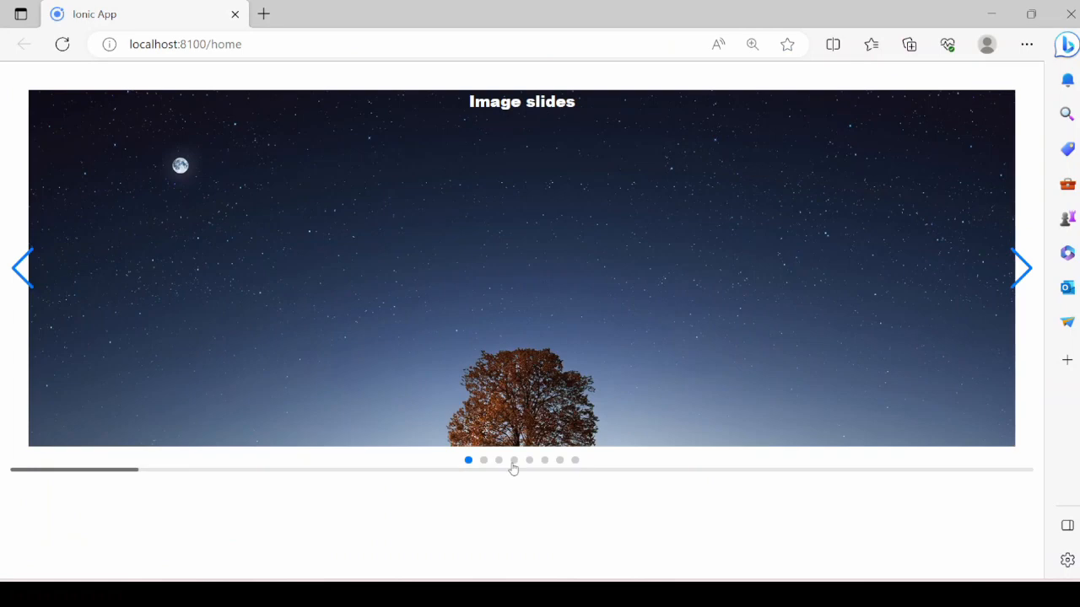
mouse_move(500, 518)
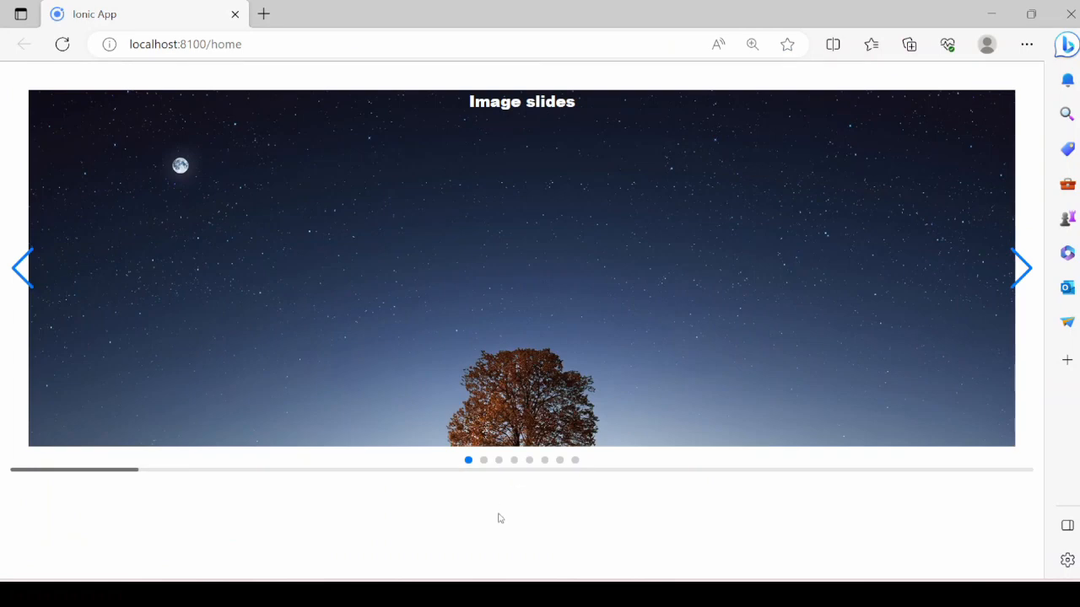
Step: Preview the looping carousel in Edge, then add effect="cube" to the swiper-container in home.page.html
click(1020, 268)
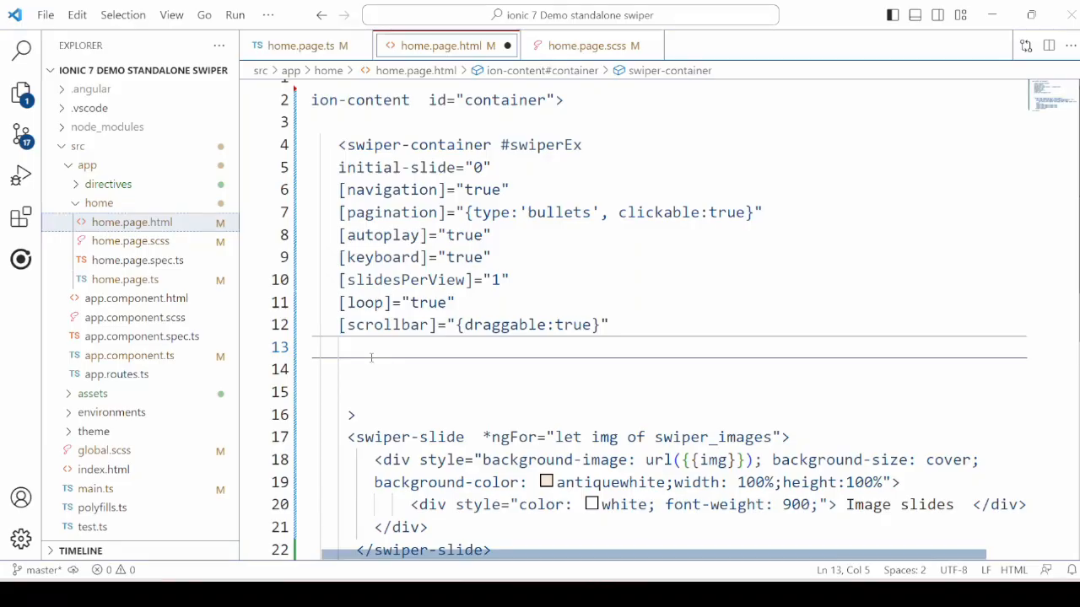
text(effect="cube")
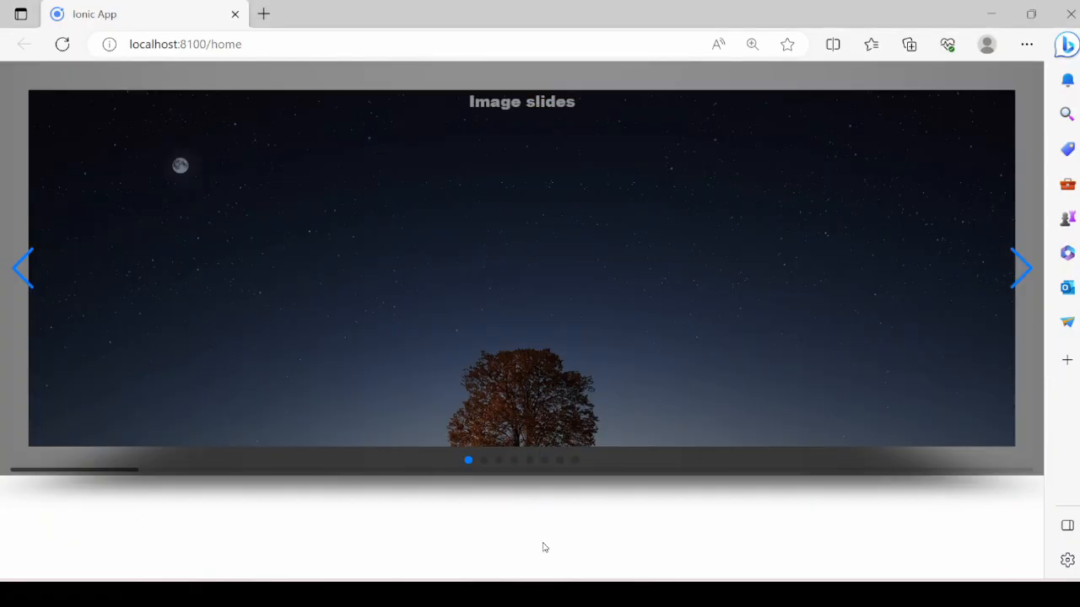
mouse_move(539, 543)
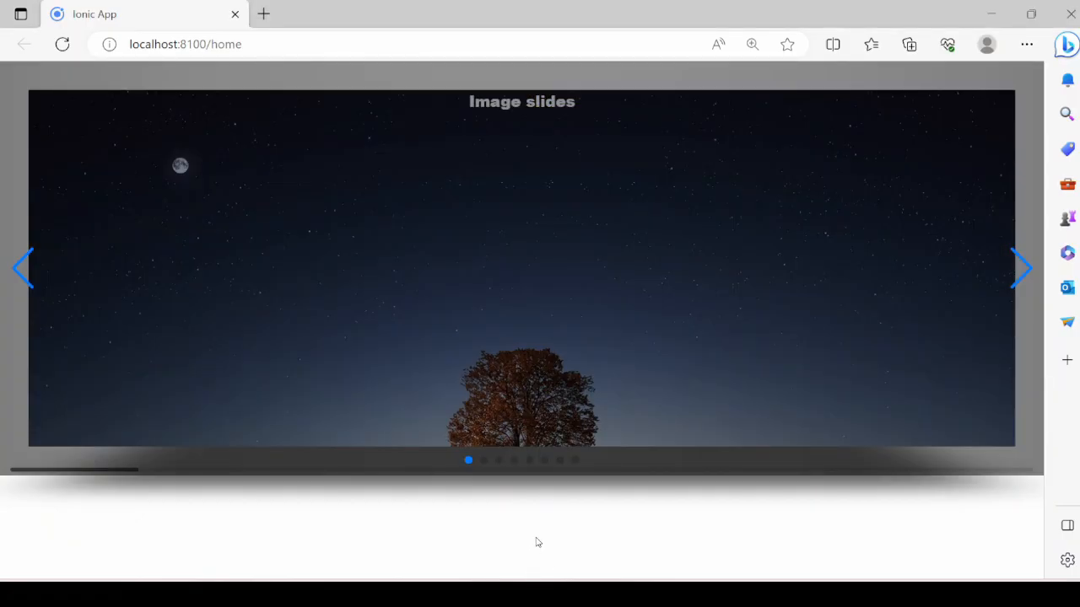
click(1019, 268)
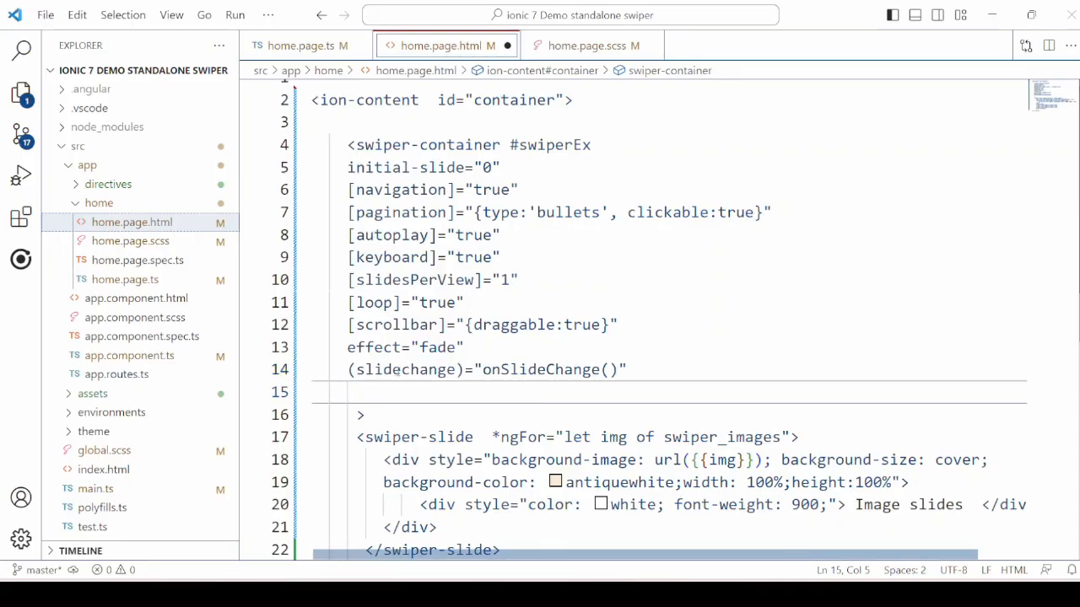
Step: Trace the slidechange binding to onSlideChange and the swiperEx view child in home.page.ts
double_click(405, 369)
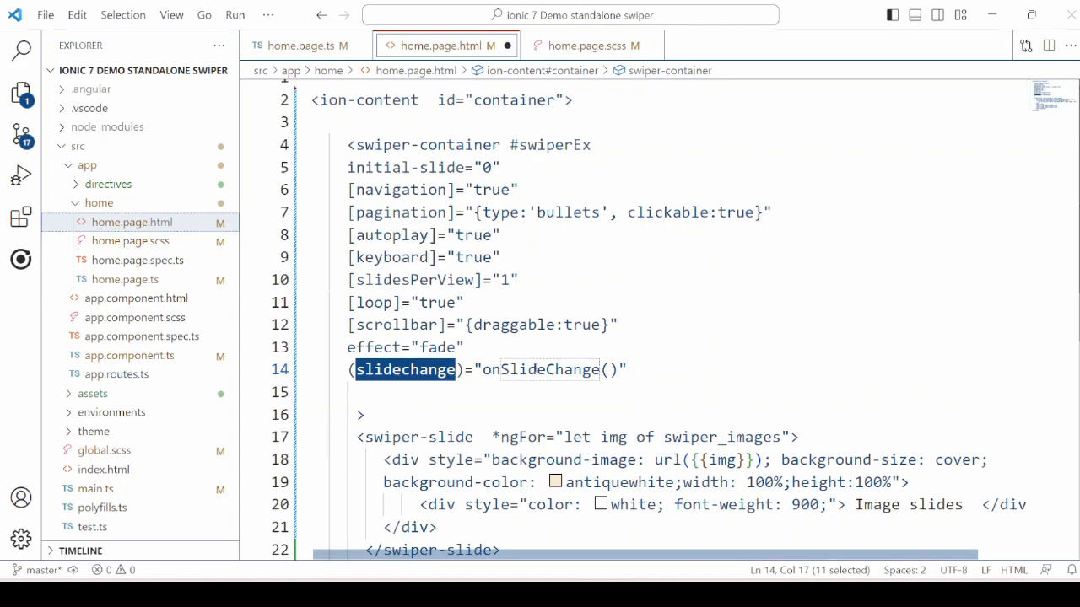
double_click(540, 369)
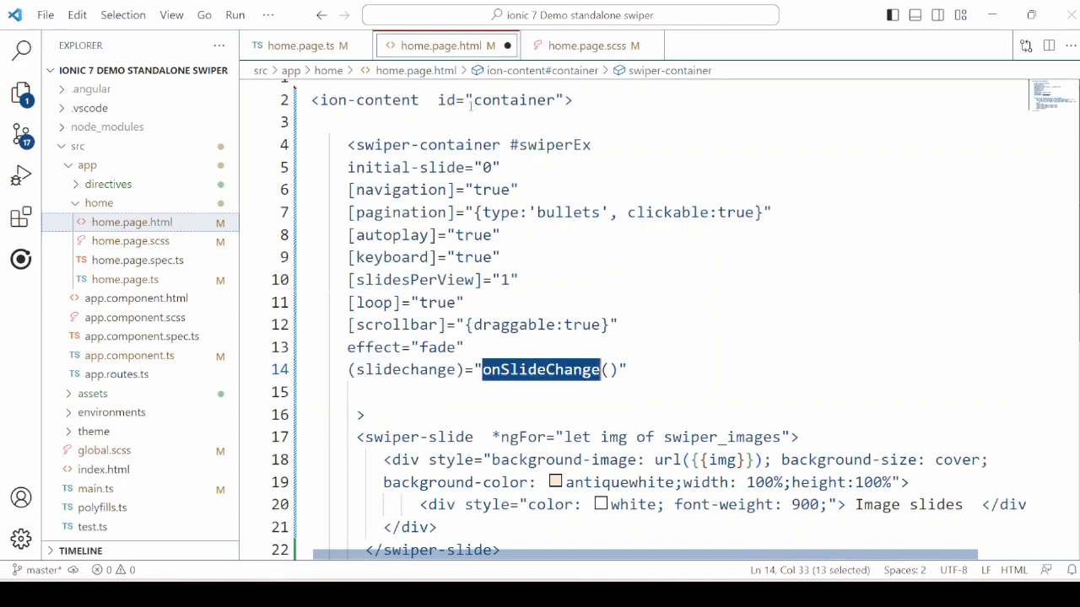
click(304, 46)
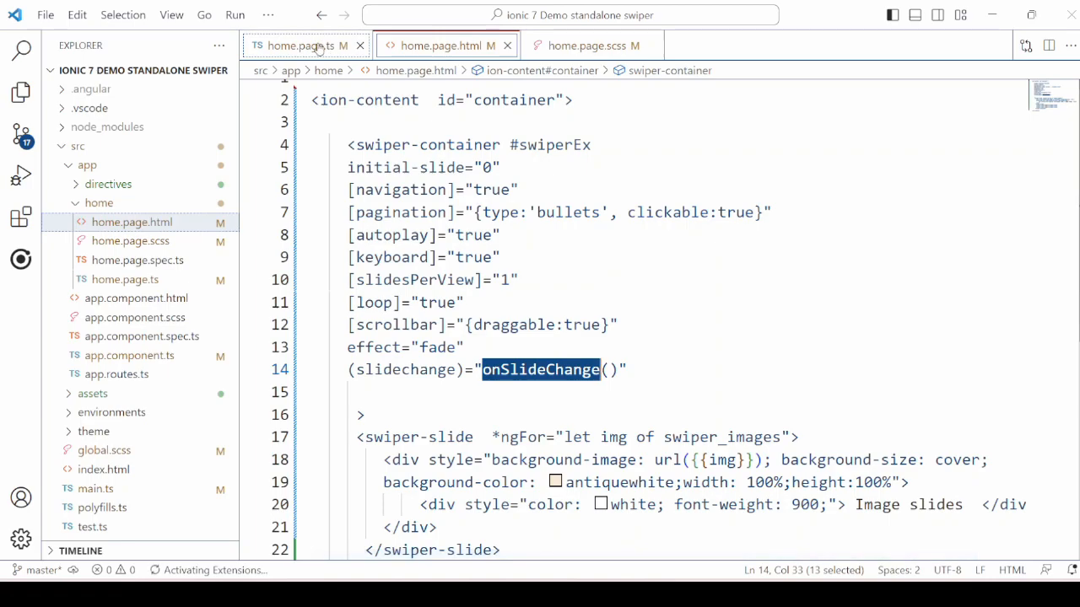
click(295, 46)
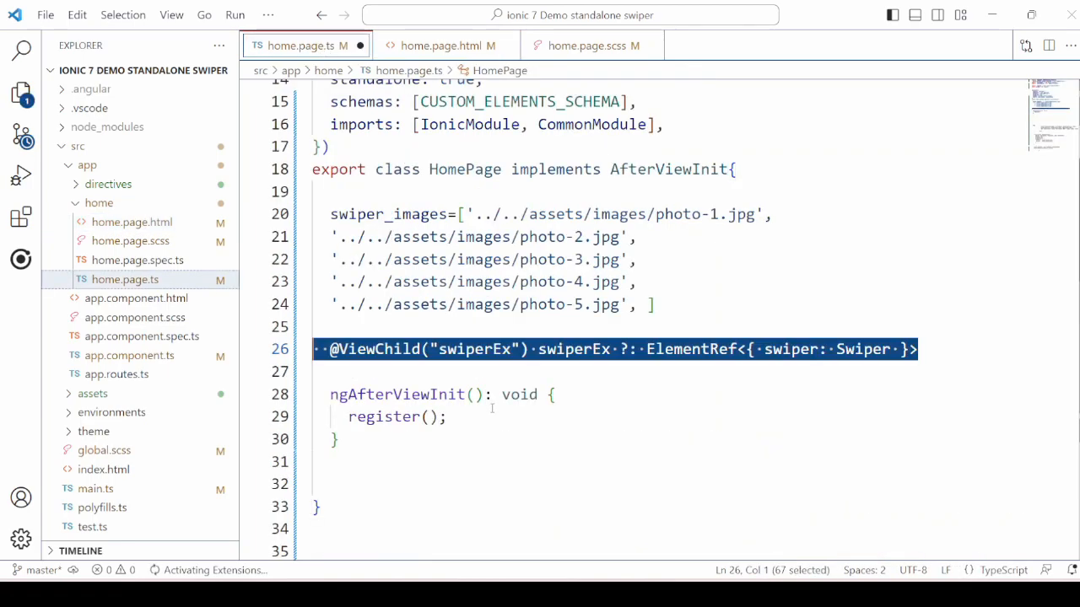
double_click(379, 350)
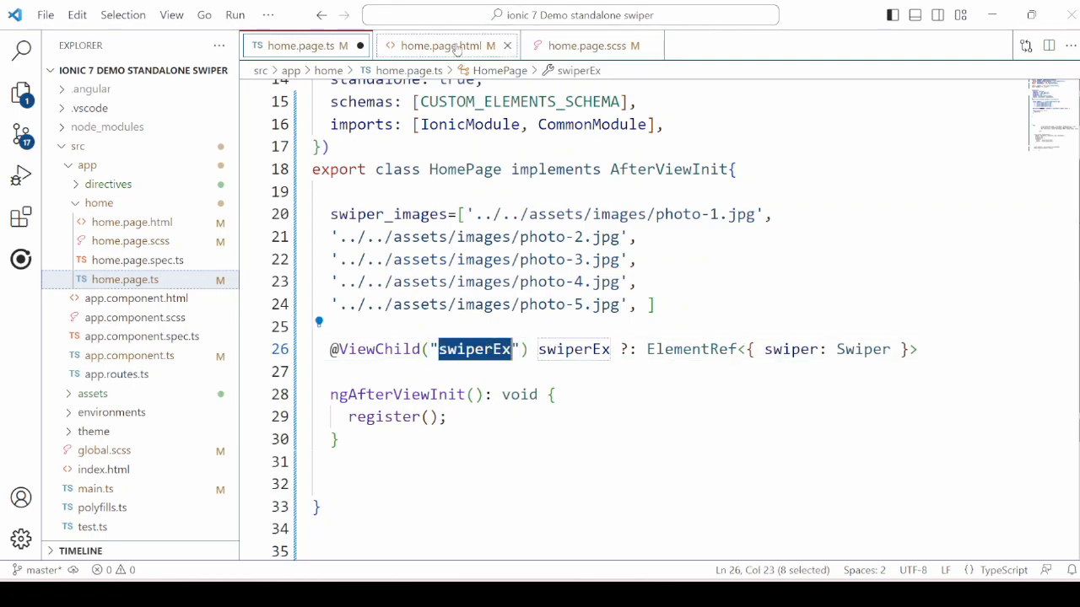
click(444, 46)
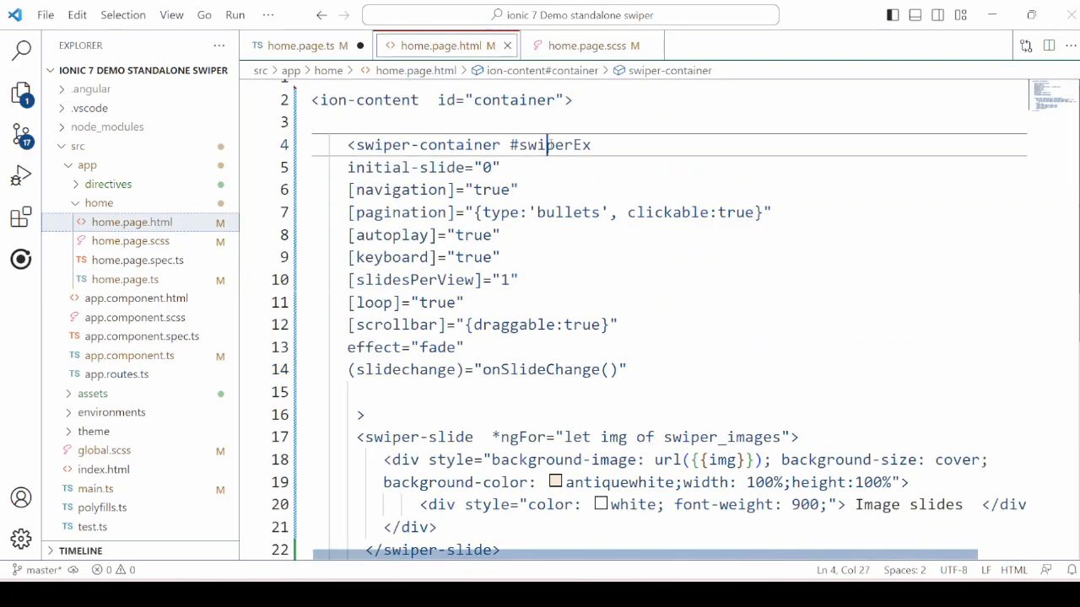
click(300, 46)
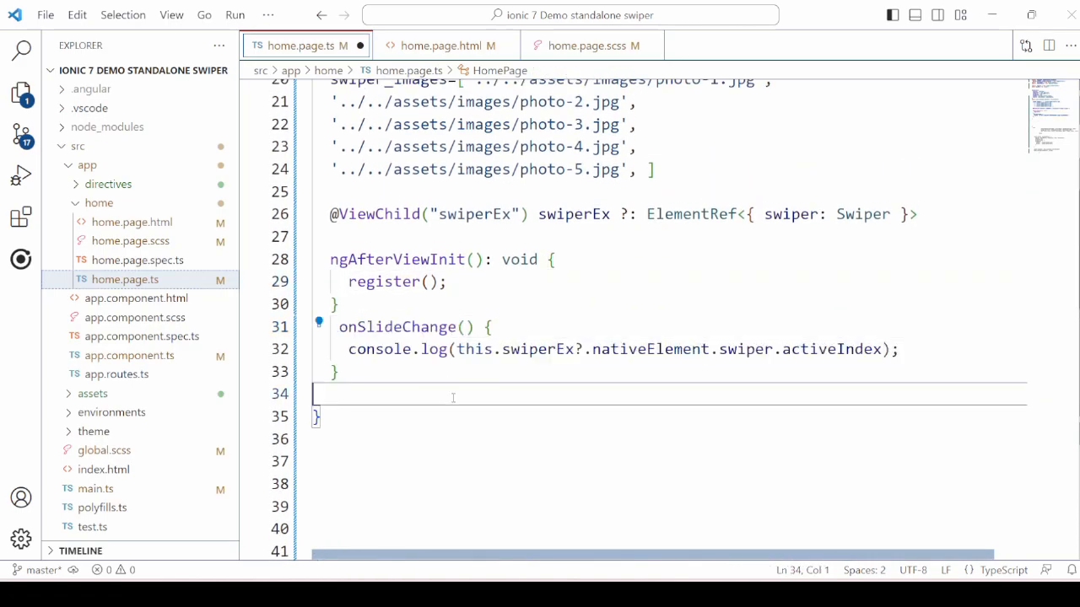
Step: Log swiperEx nativeElement.swiper.activeIndex to the console inside onSlideChange()
double_click(650, 349)
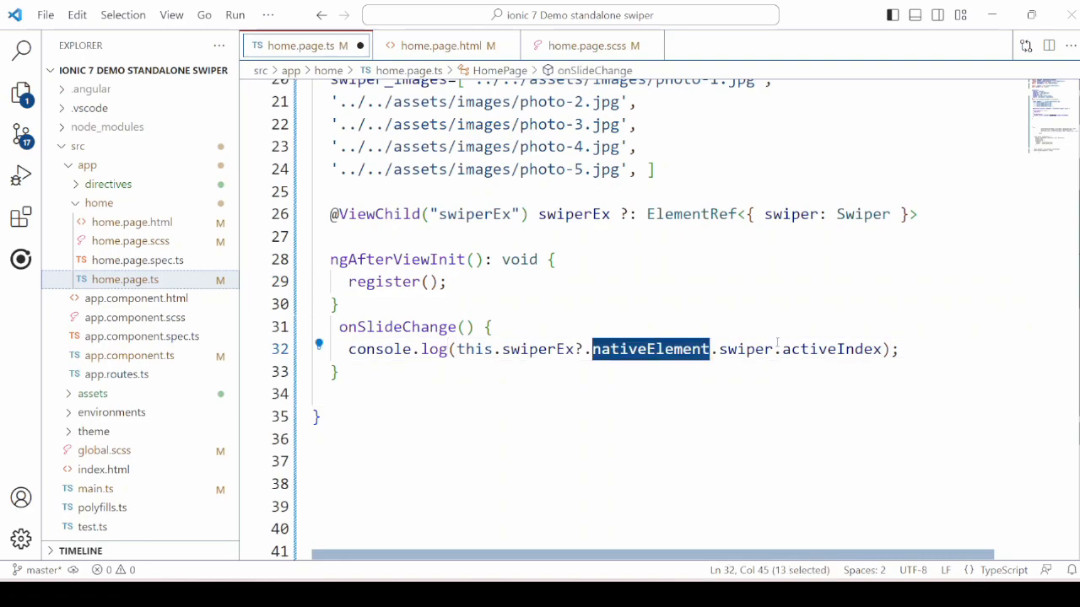
double_click(831, 349)
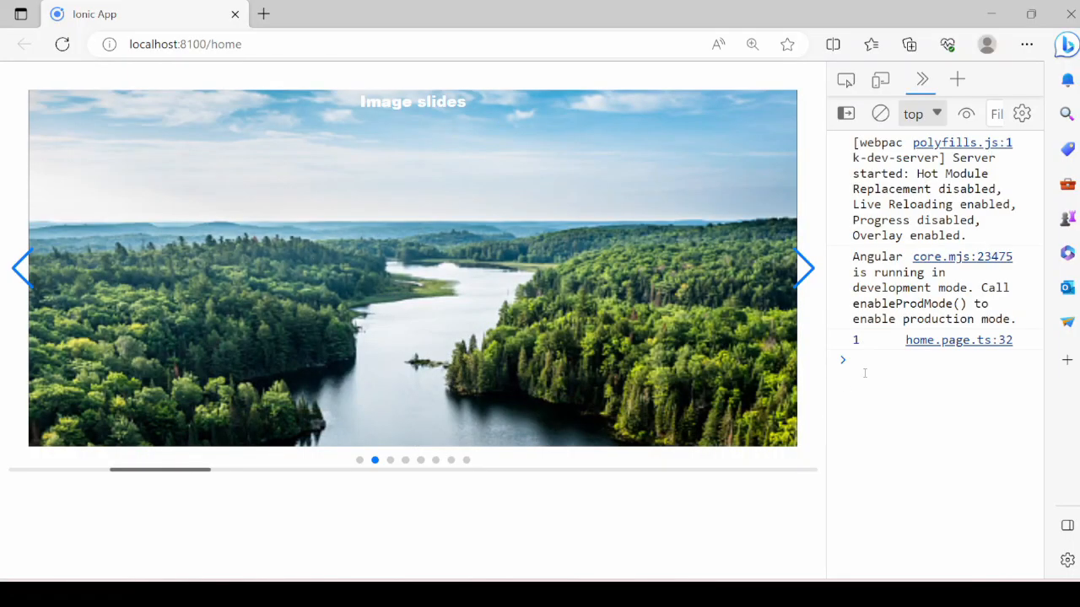
click(804, 269)
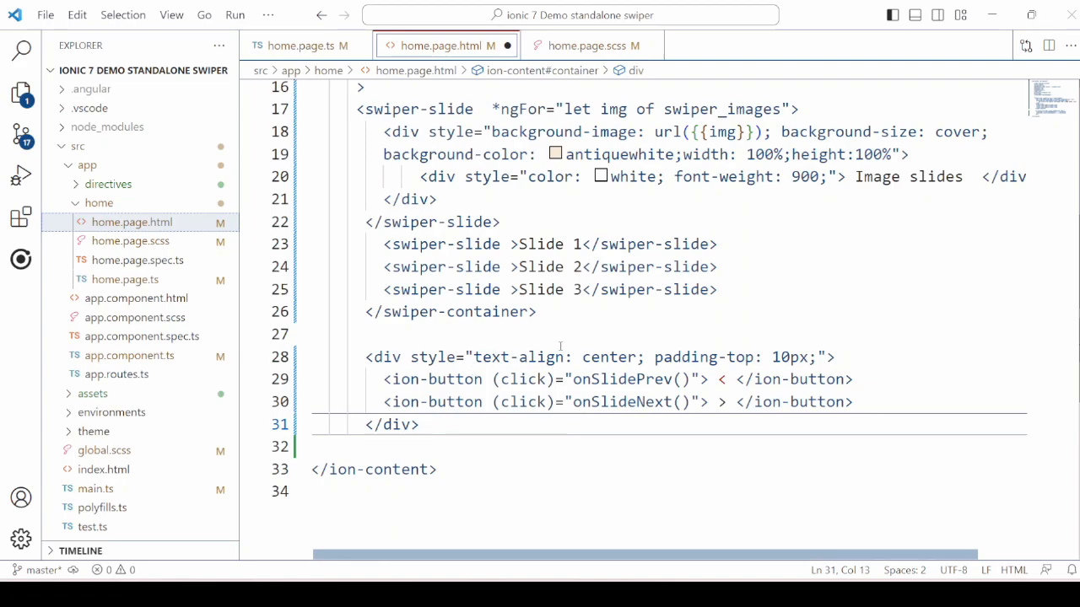
Step: Wire the buttons to onSlidePrev() and onSlideNext(), using slideNext(1000) in home.page.ts
double_click(622, 379)
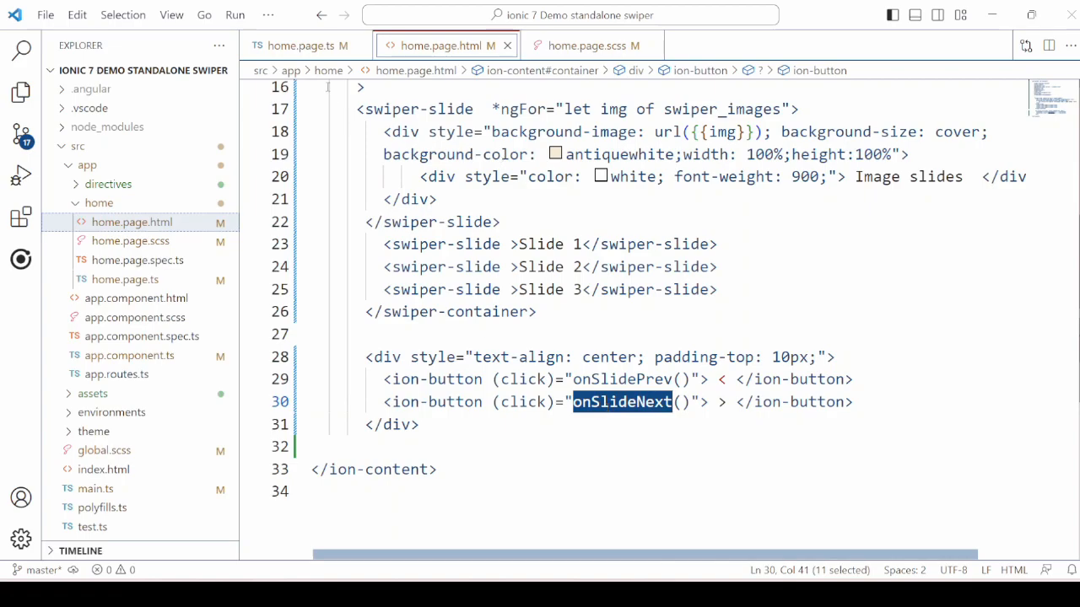
click(299, 46)
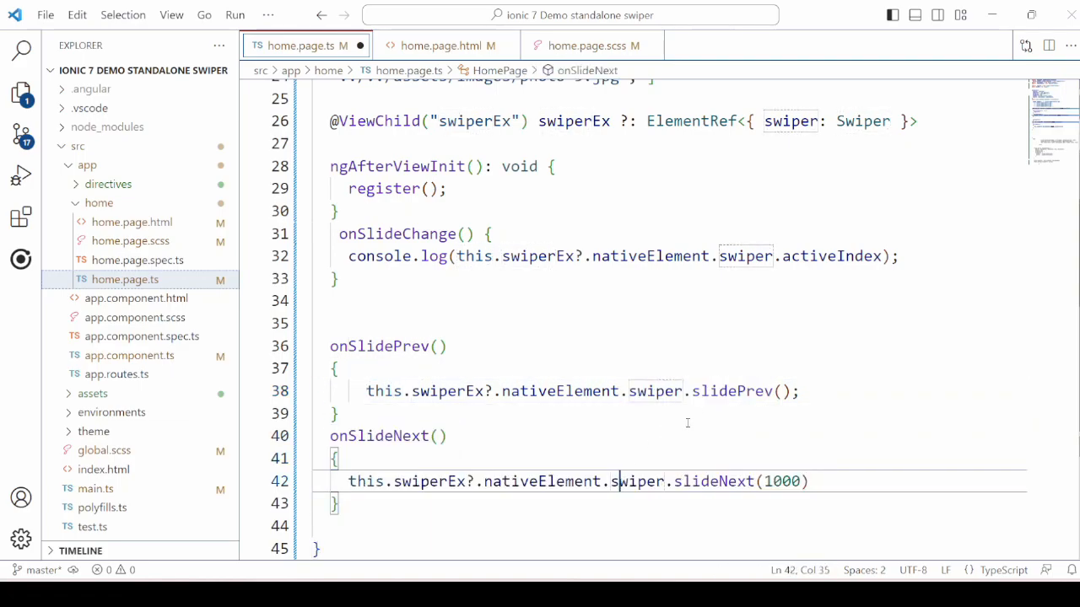
double_click(714, 481)
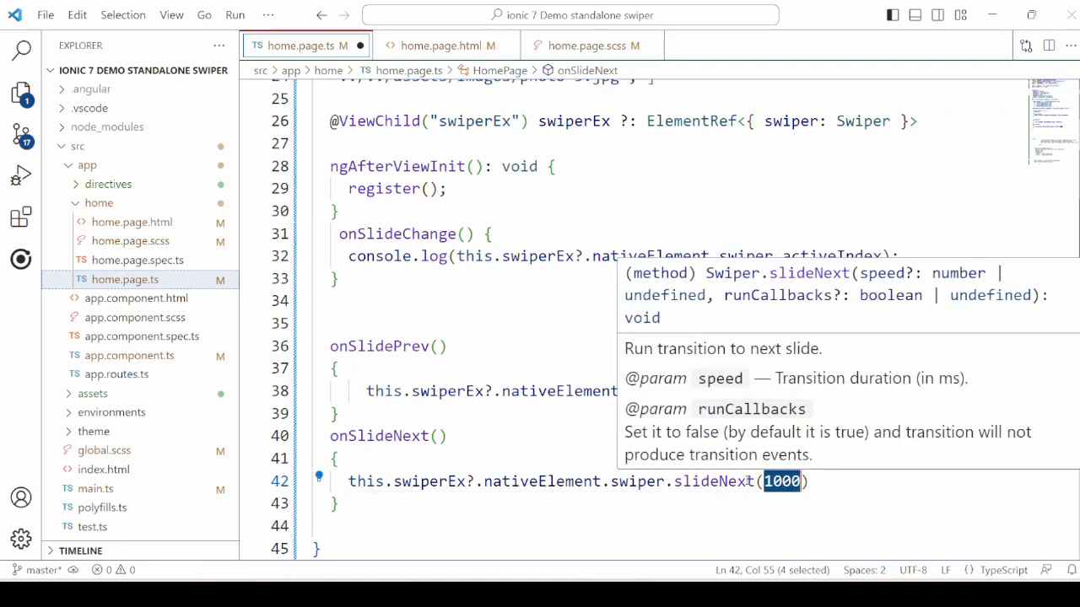
mouse_move(901, 285)
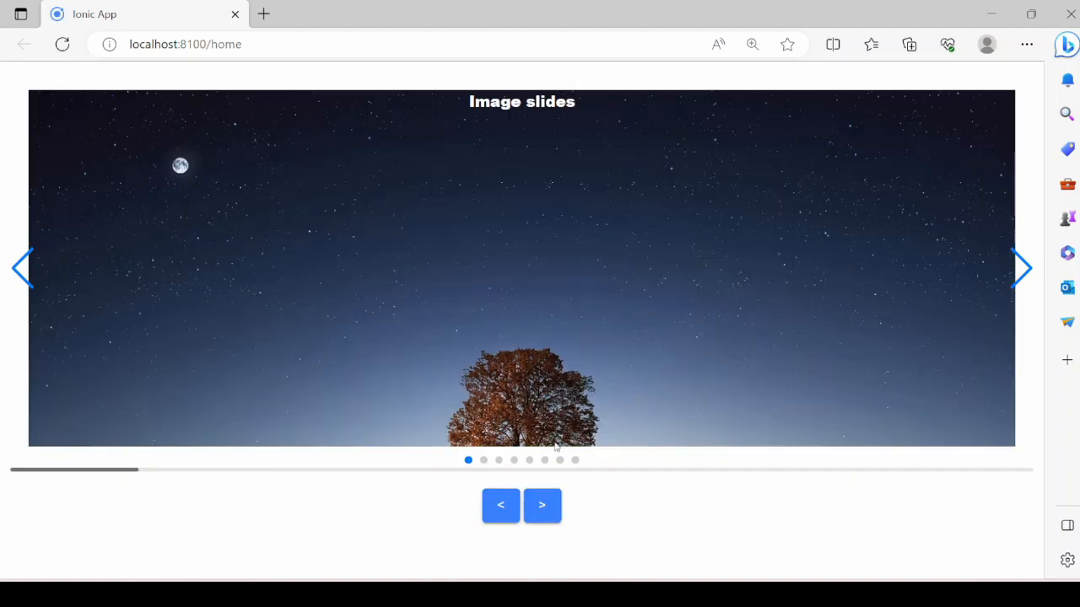
Step: Test the buttons in Edge: advance two slides, then go back one
click(543, 505)
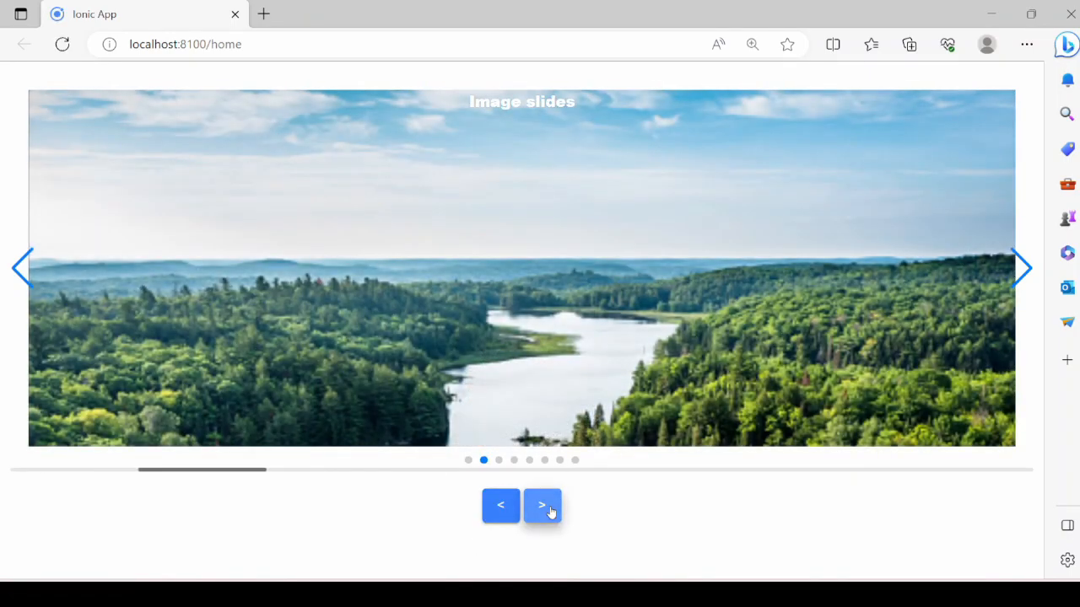
click(543, 505)
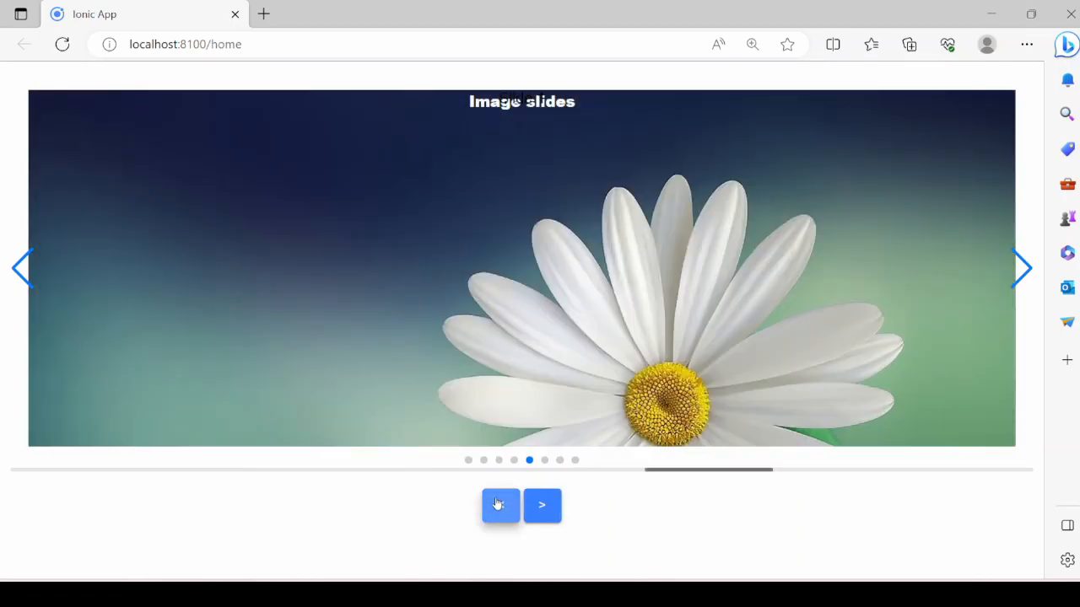
click(499, 504)
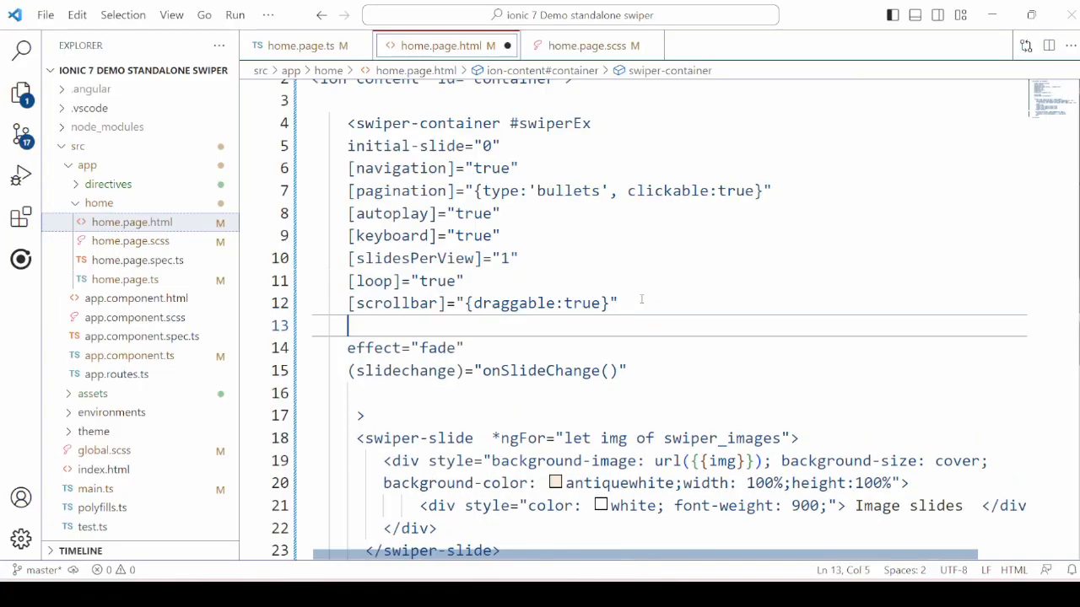
Step: Add [zoom]="true" to swiper-container and wrap the slide image in a swiper-zoom-container div
text([zoo])
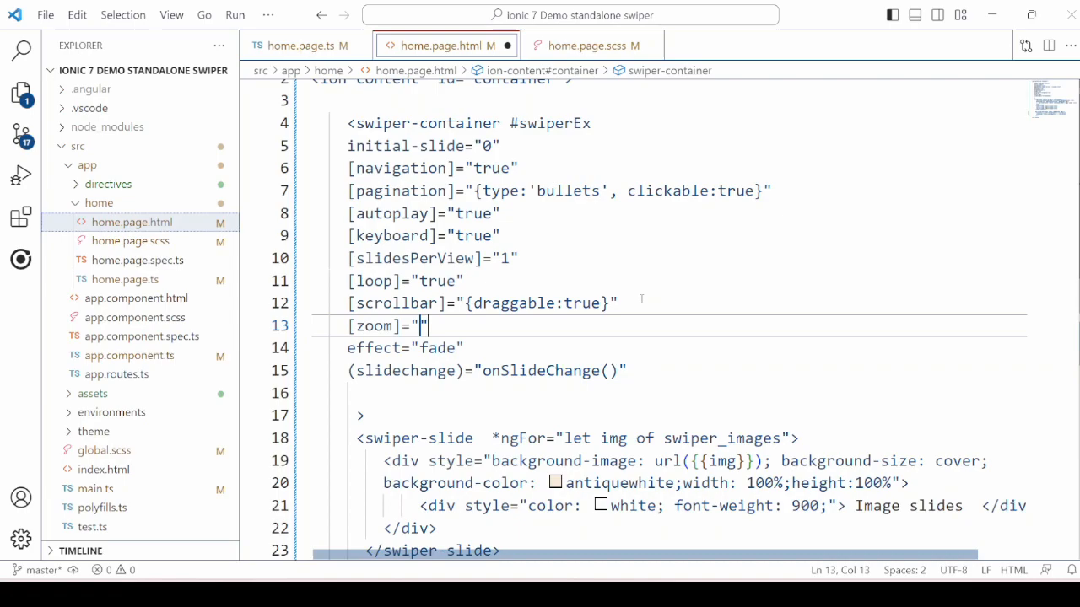
text(true)
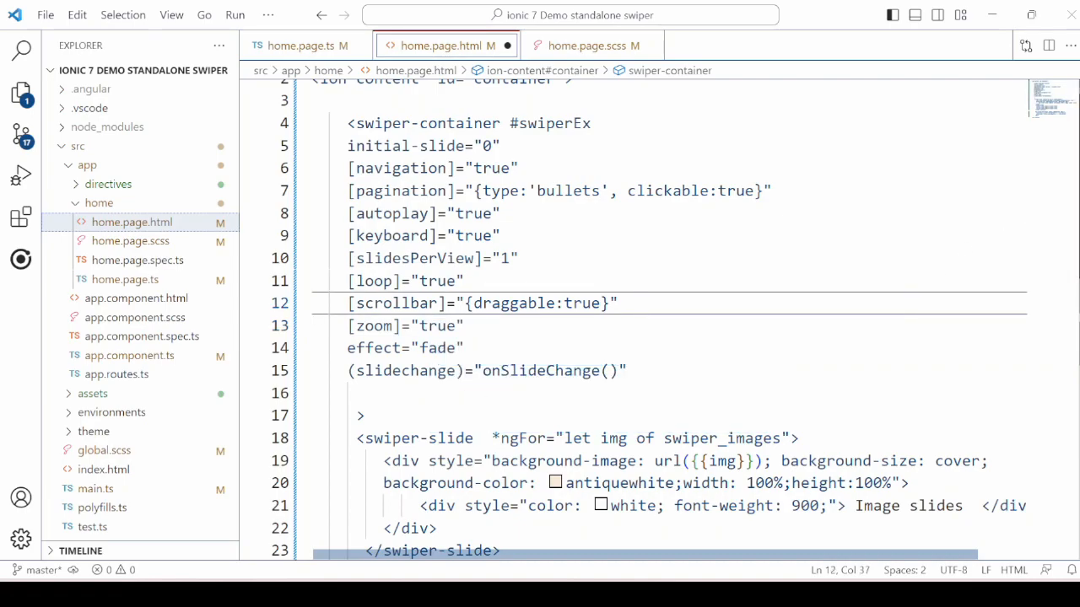
scroll(down, 3)
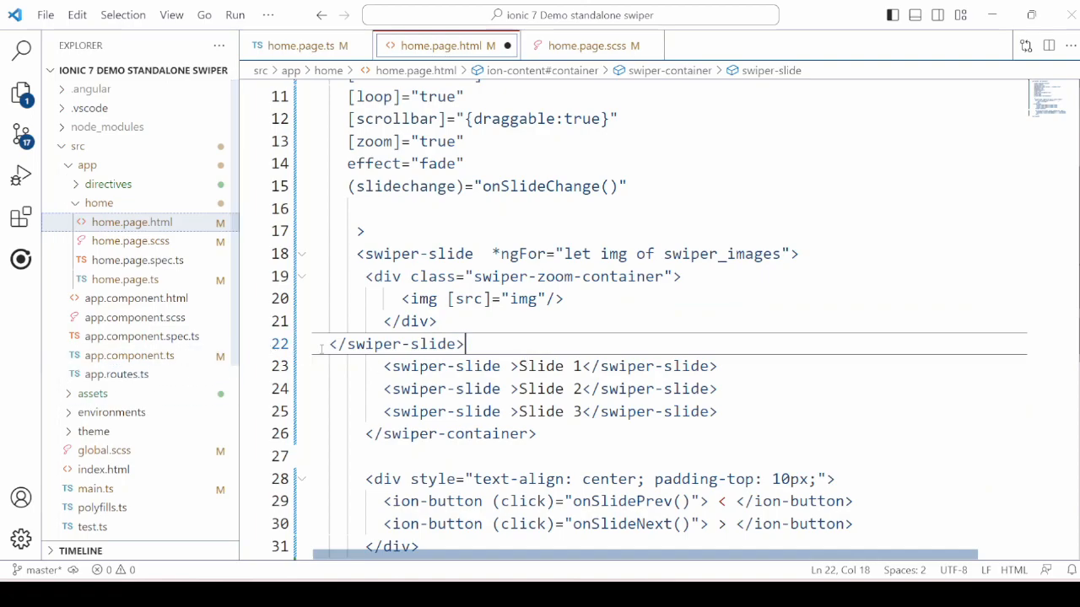
double_click(523, 298)
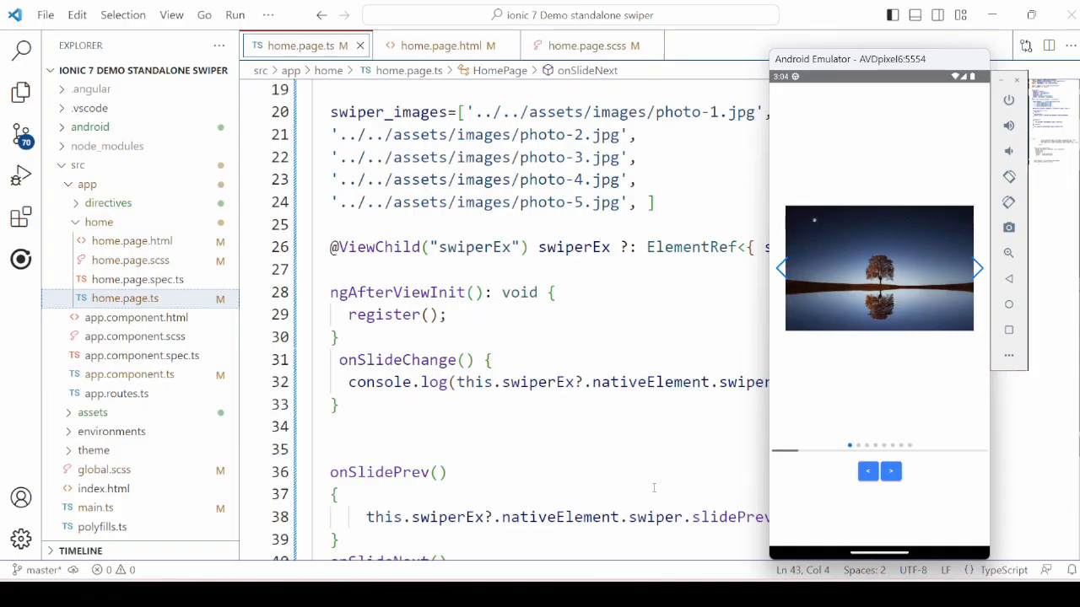
Step: On the emulator, step forward to the island slide, then back to the flowers and river
click(890, 471)
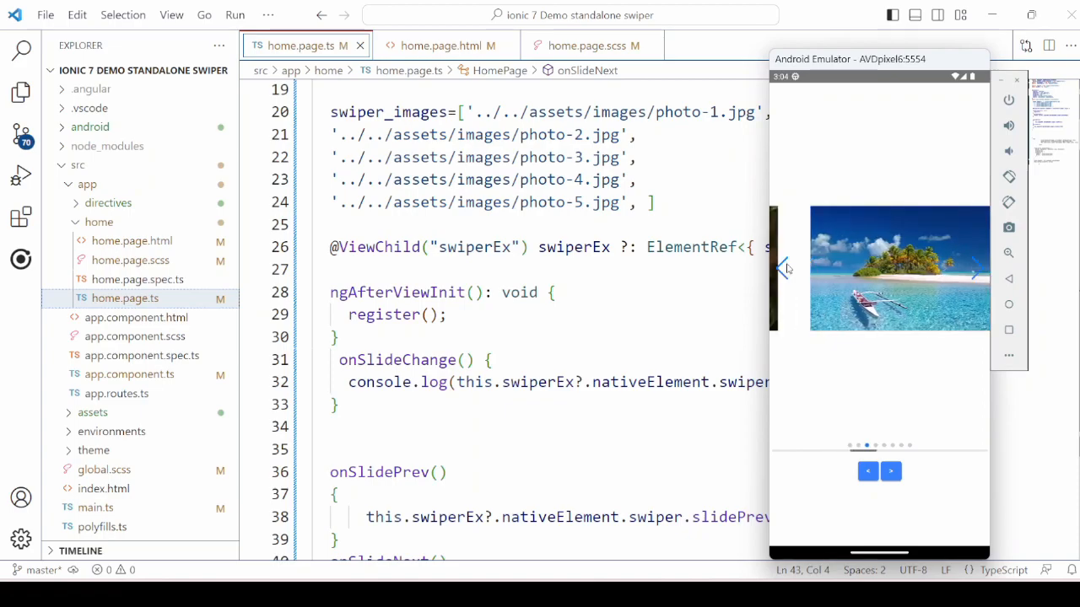
click(890, 471)
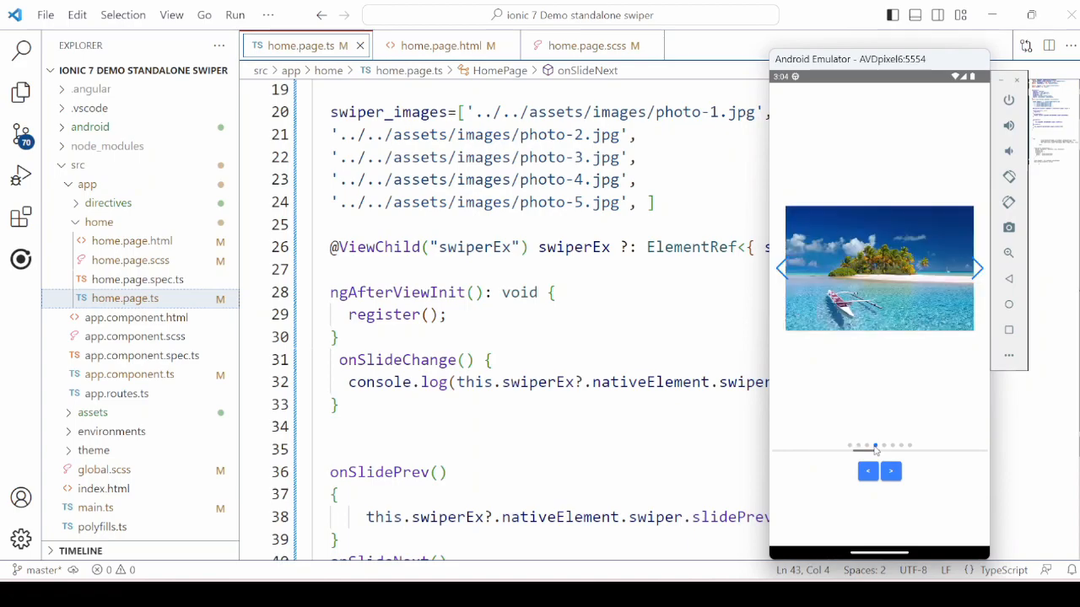
click(891, 471)
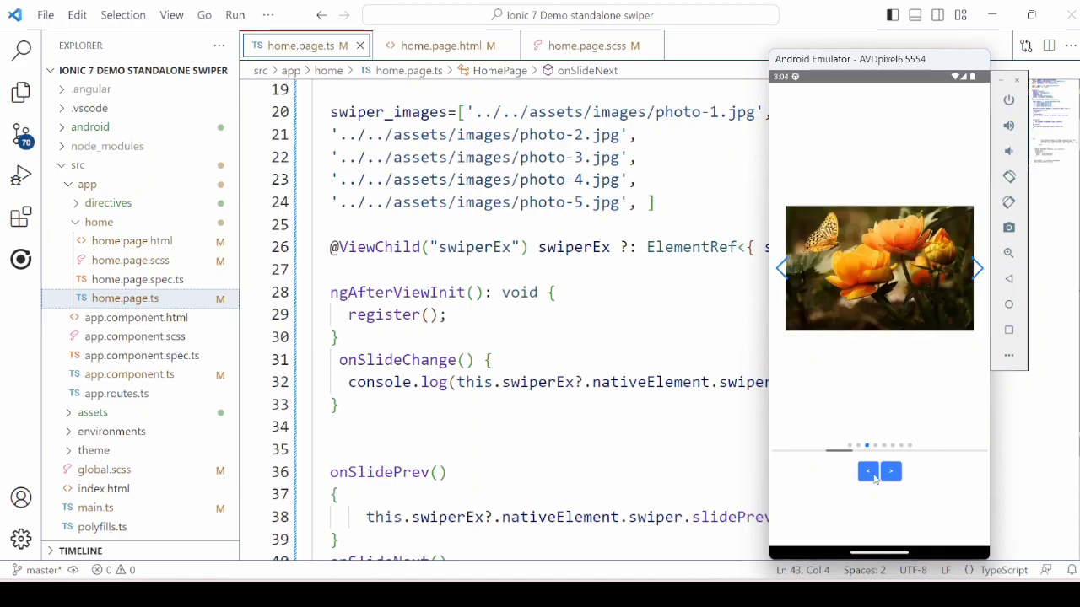
click(891, 471)
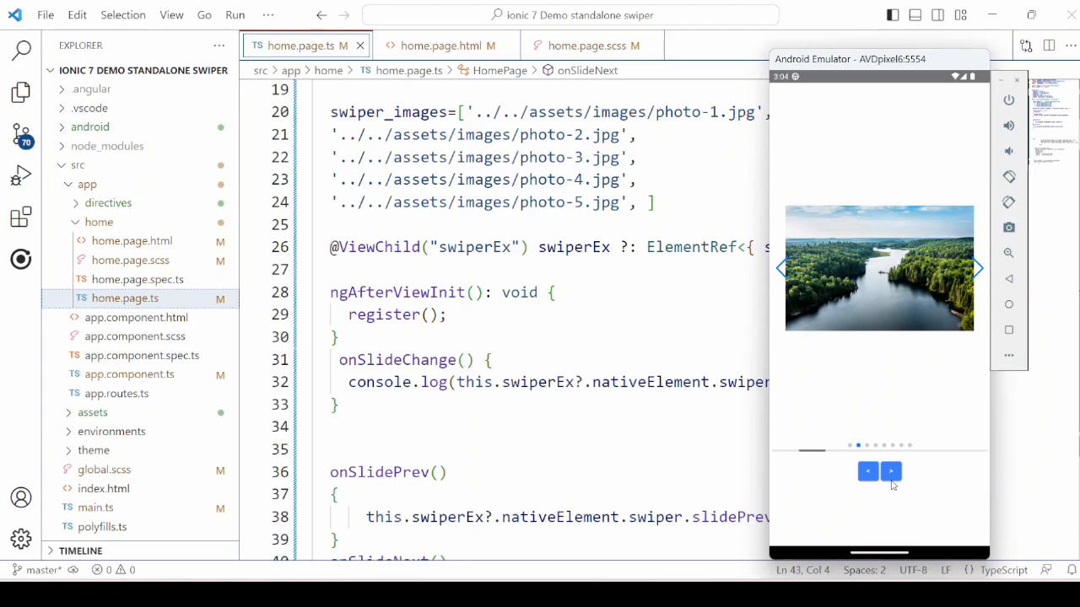